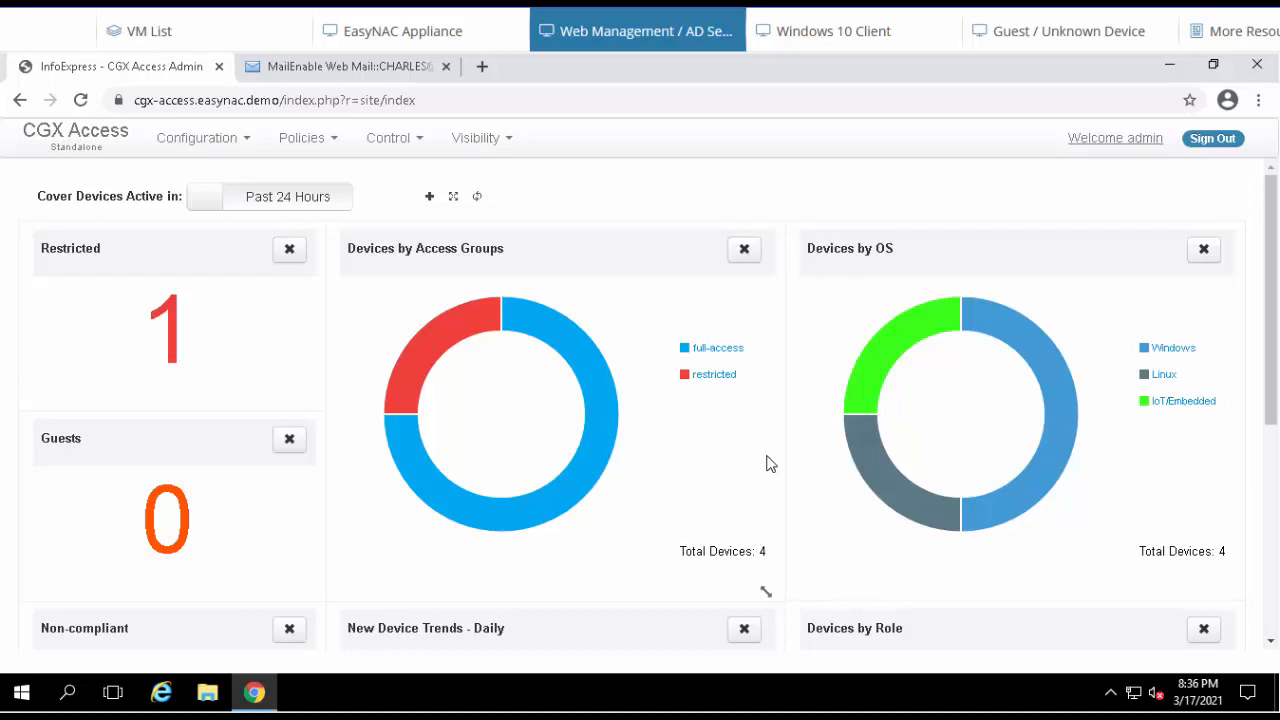
pyautogui.moveTo(867, 476)
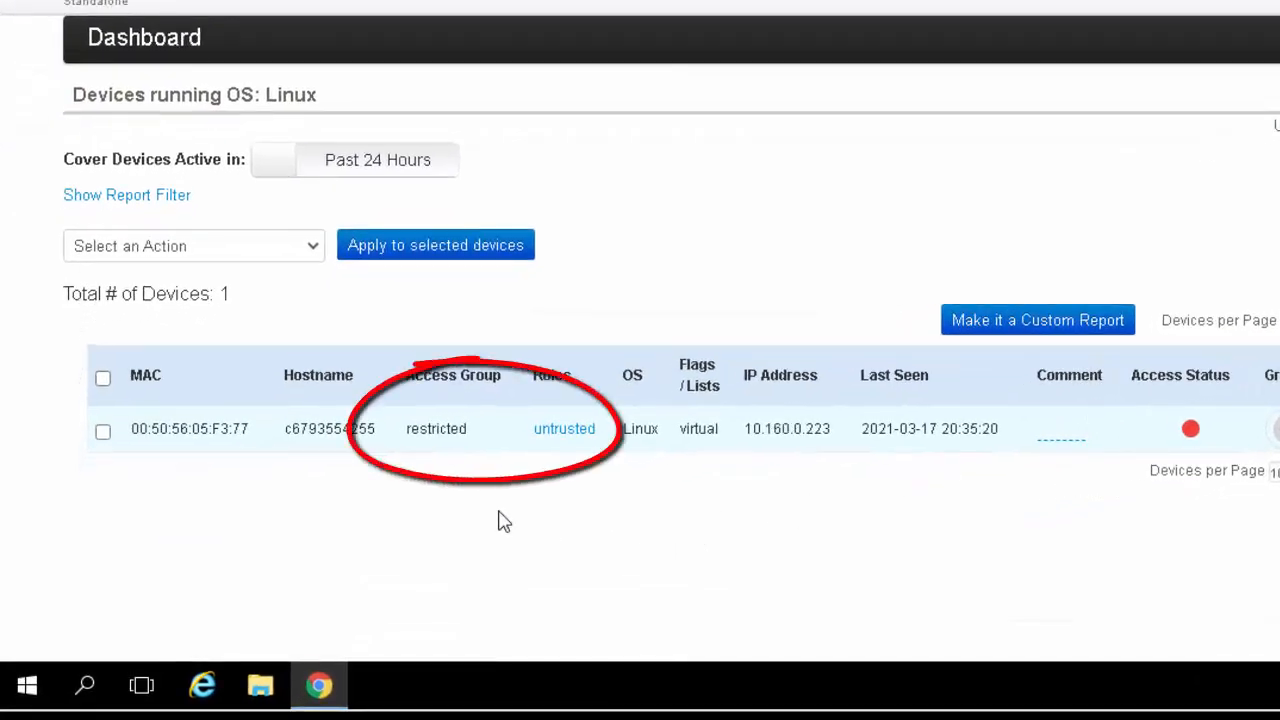
pyautogui.moveTo(430, 460)
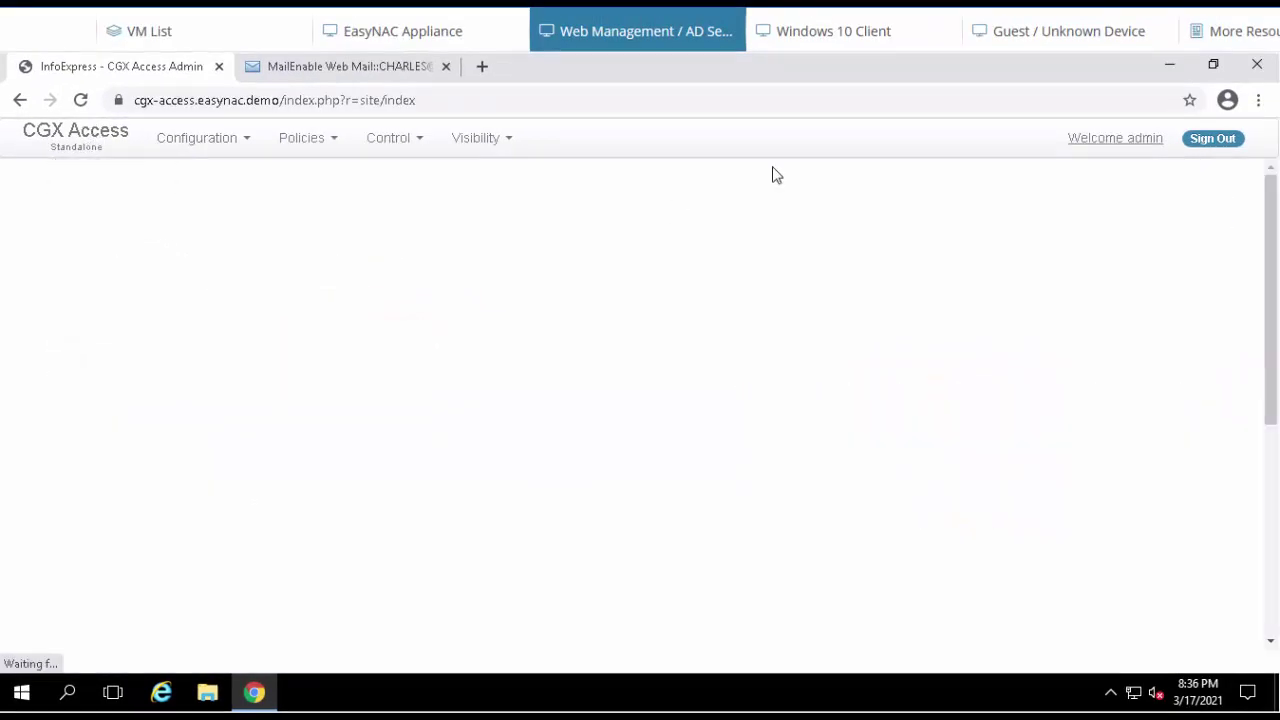
# On the guest Linux desktop, start the gateway and 8.8.8.8 ping terminals and arrange their windows.
pyautogui.click(1068, 31)
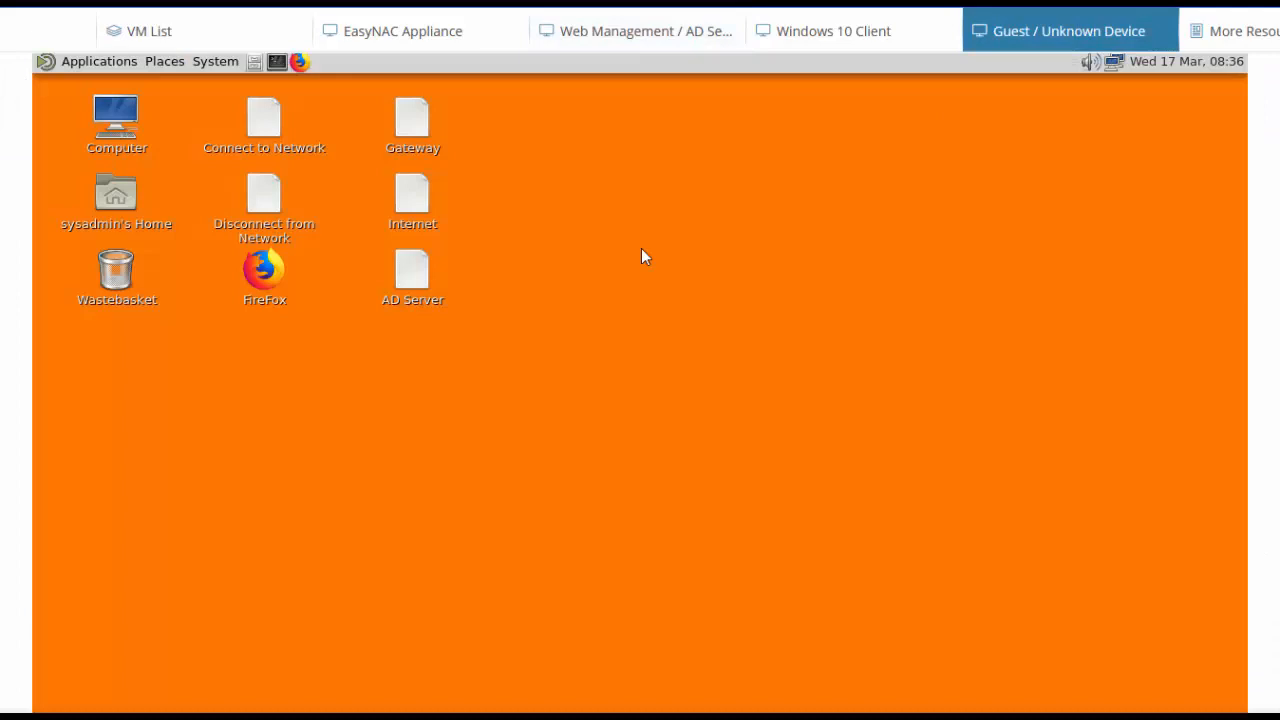
pyautogui.moveTo(412, 118)
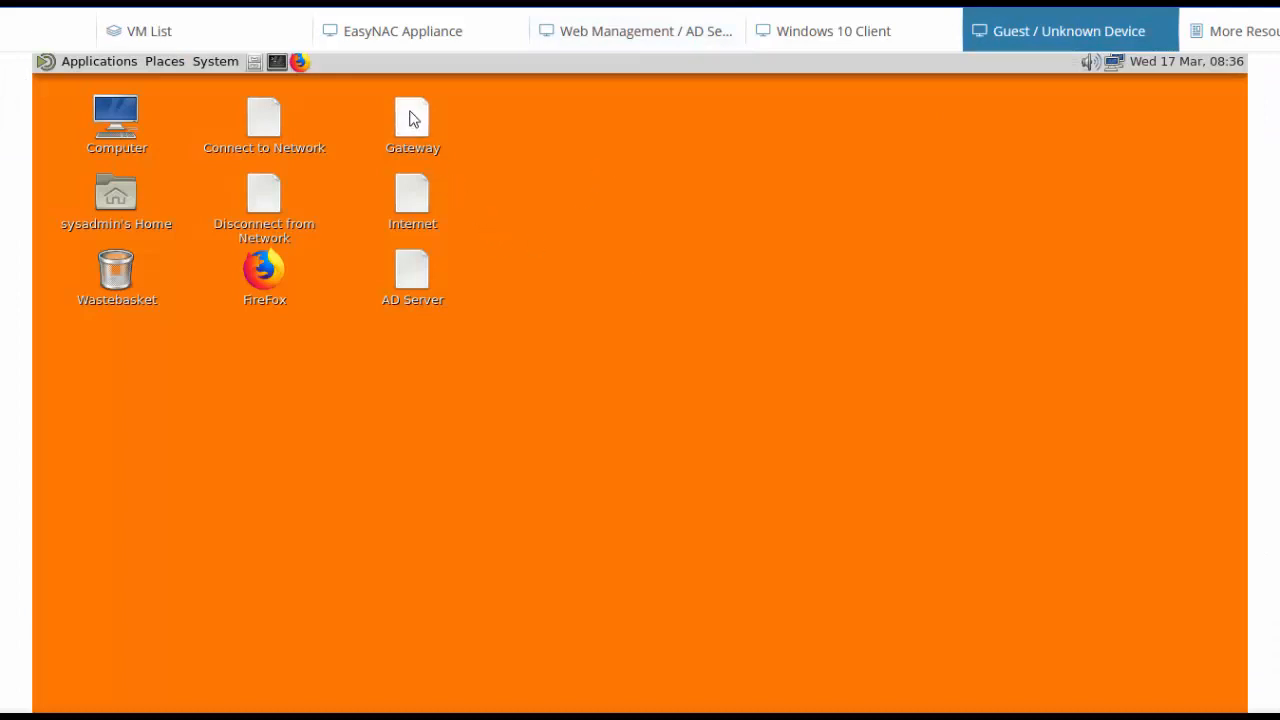
pyautogui.doubleClick(412, 118)
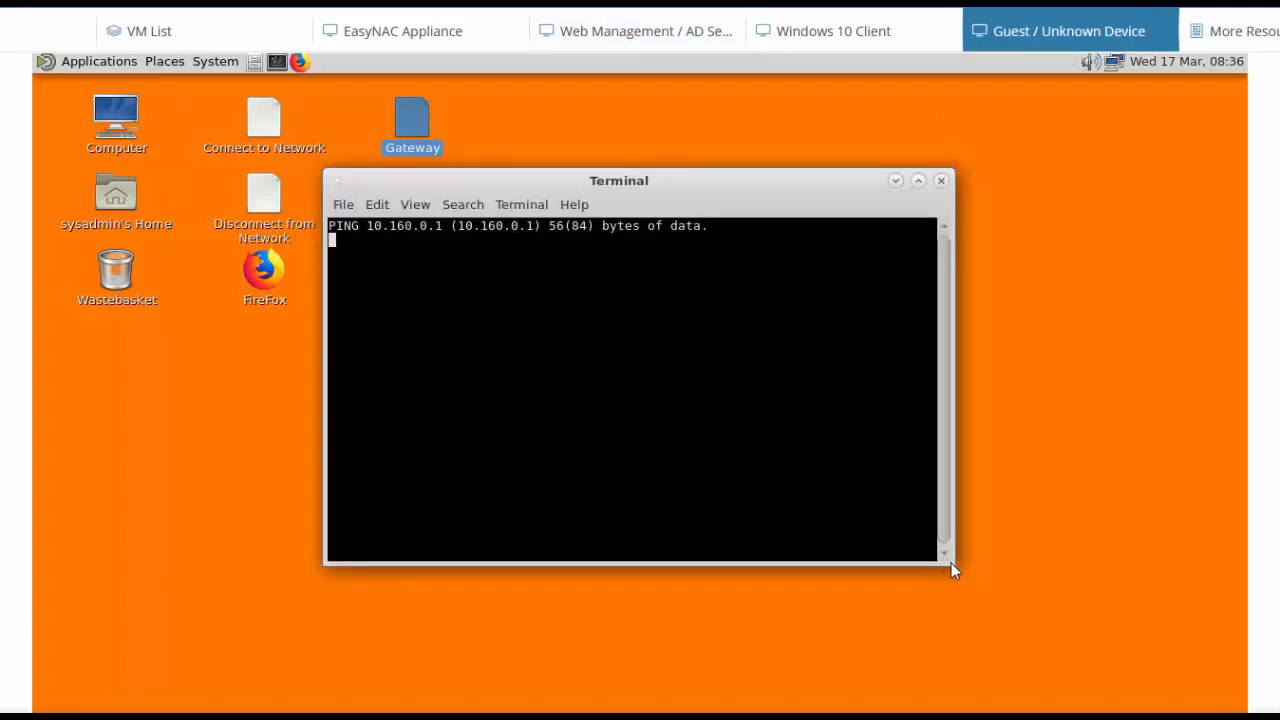
pyautogui.moveTo(948, 565); pyautogui.dragTo(770, 385)
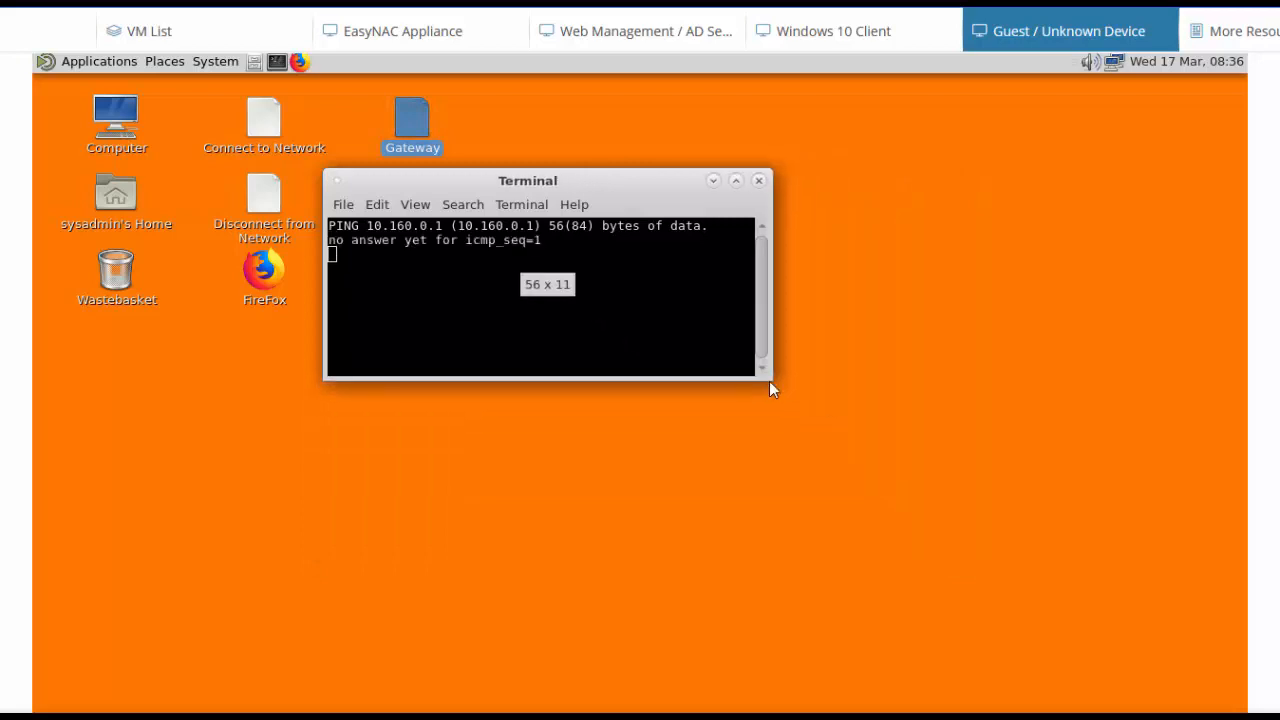
pyautogui.moveTo(528, 180); pyautogui.dragTo(893, 158)
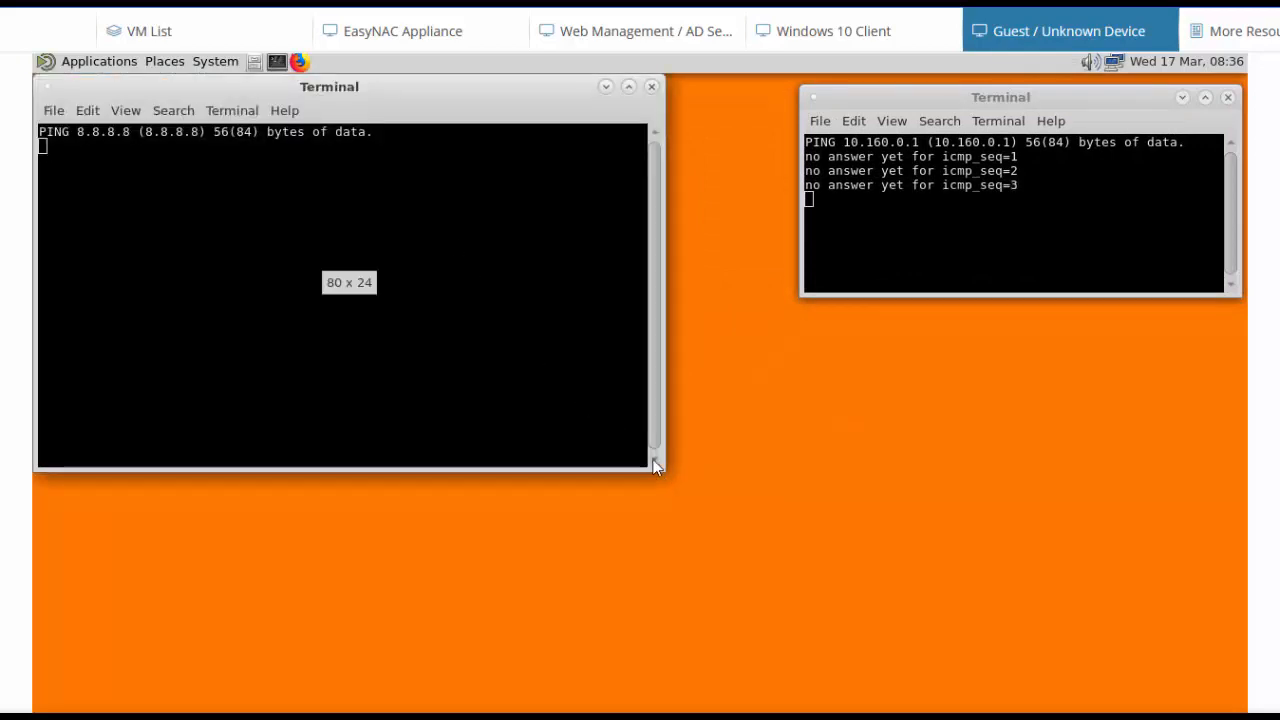
pyautogui.moveTo(658, 470); pyautogui.dragTo(505, 315)
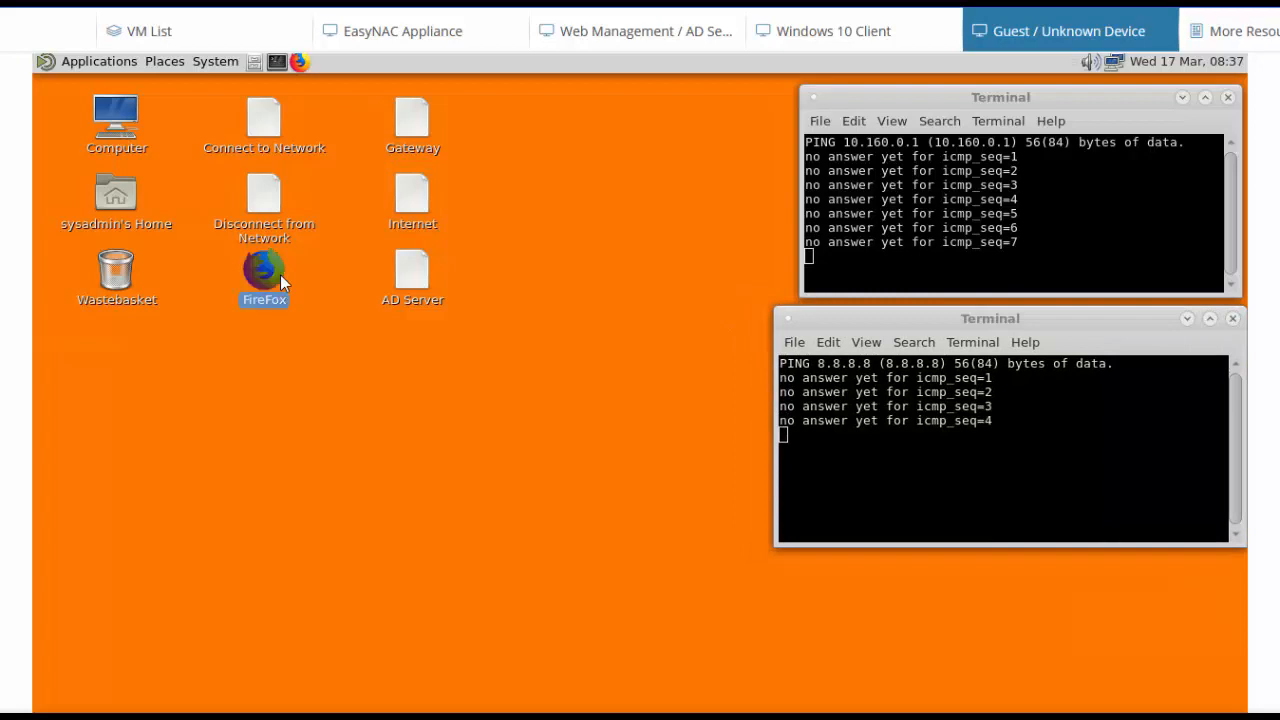
# Launch Firefox on the guest device and choose Guest Access to reach the Guest Login form.
pyautogui.doubleClick(264, 270)
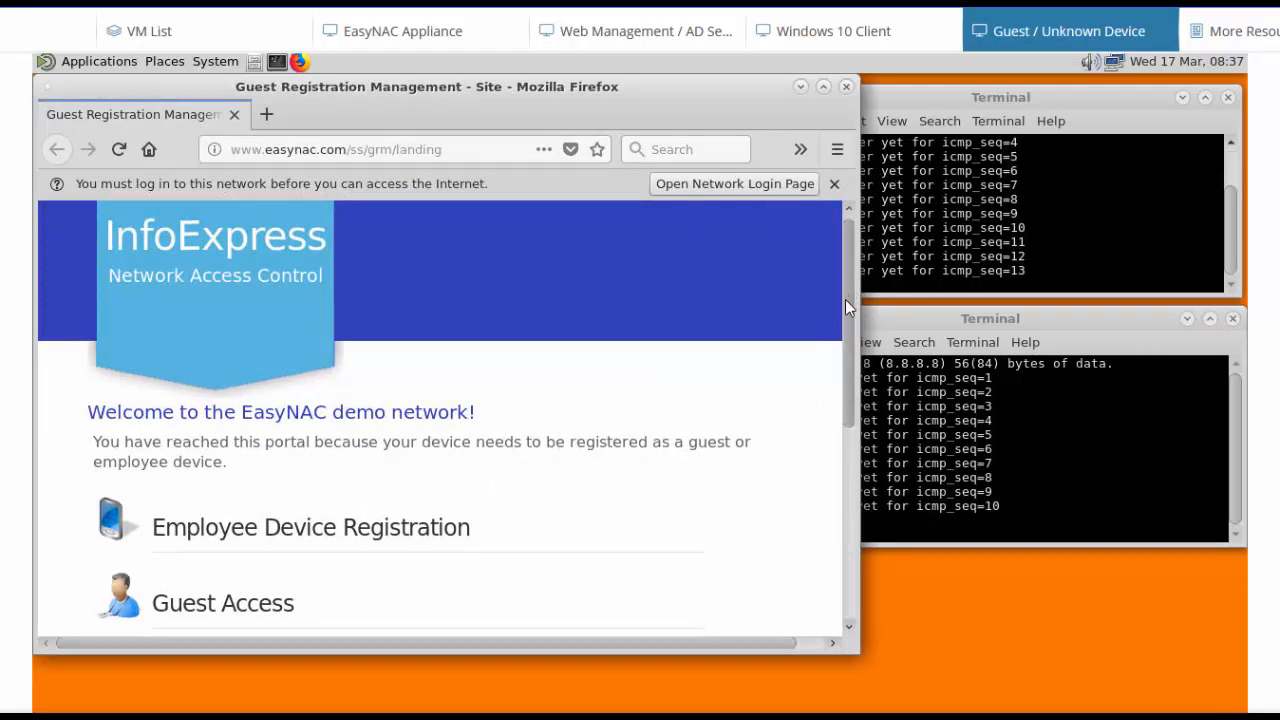
pyautogui.scroll(-3)
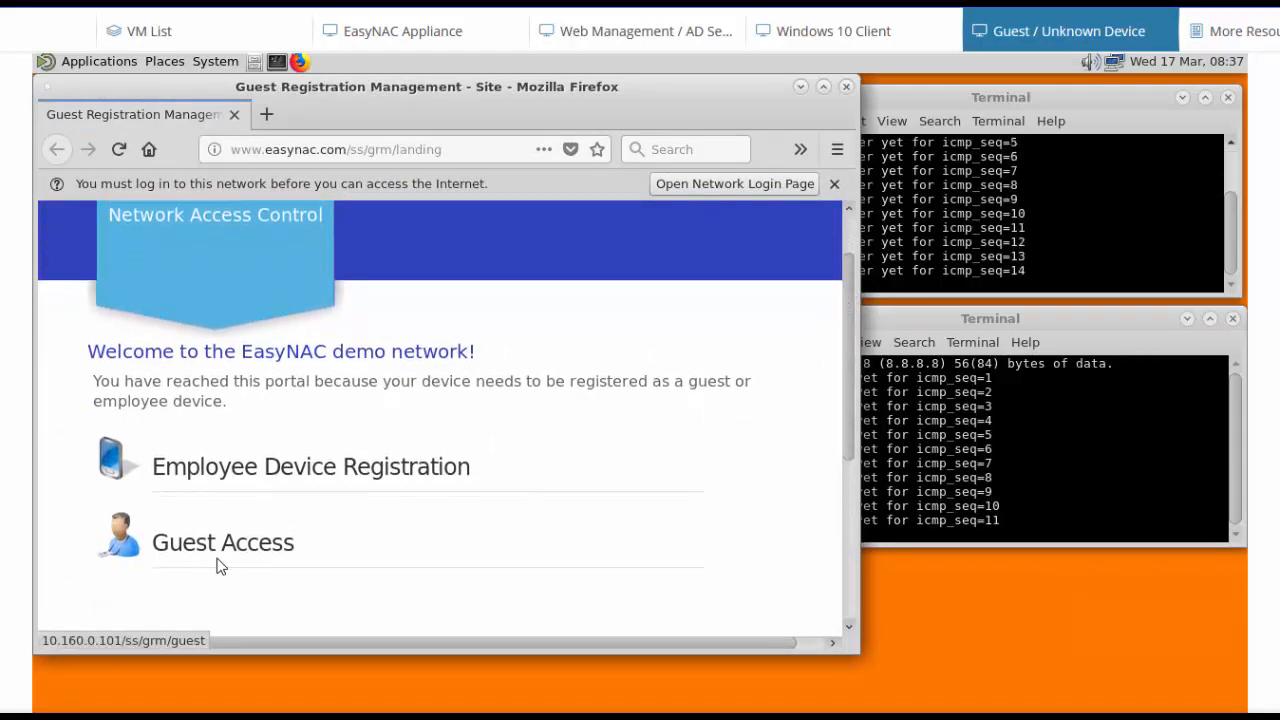
pyautogui.click(222, 542)
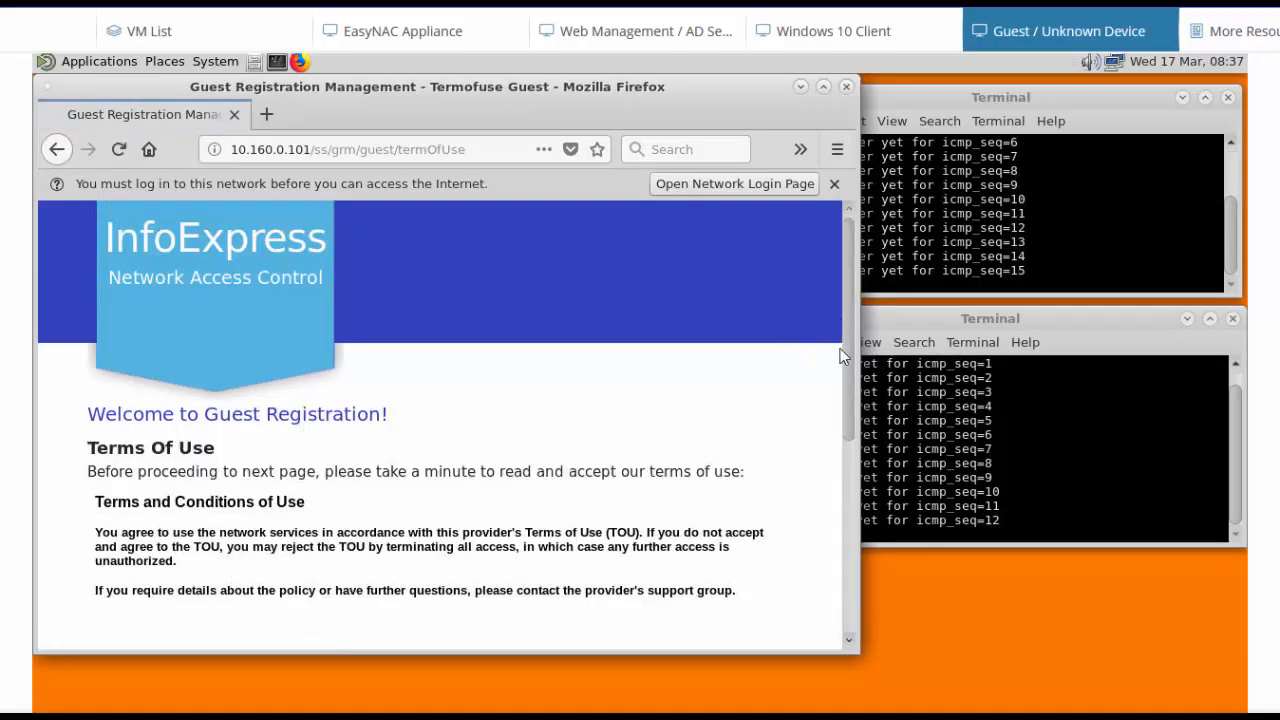
pyautogui.scroll(-3)
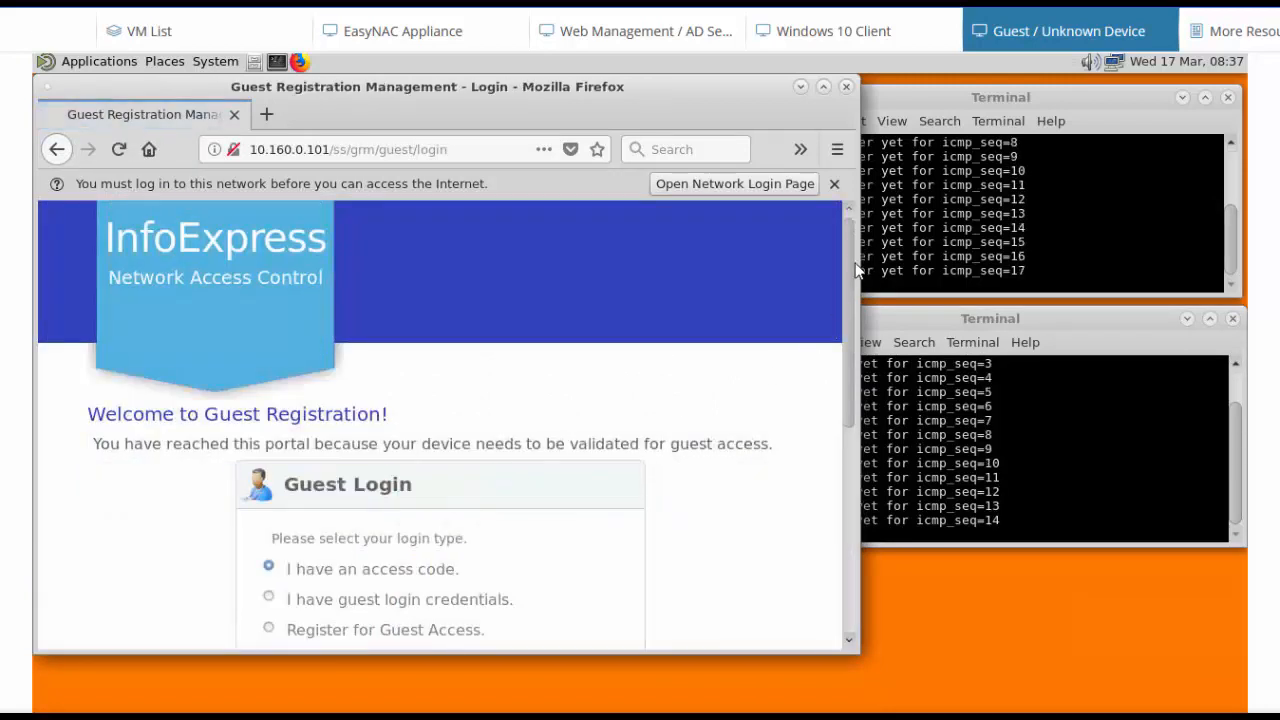
pyautogui.scroll(-3)
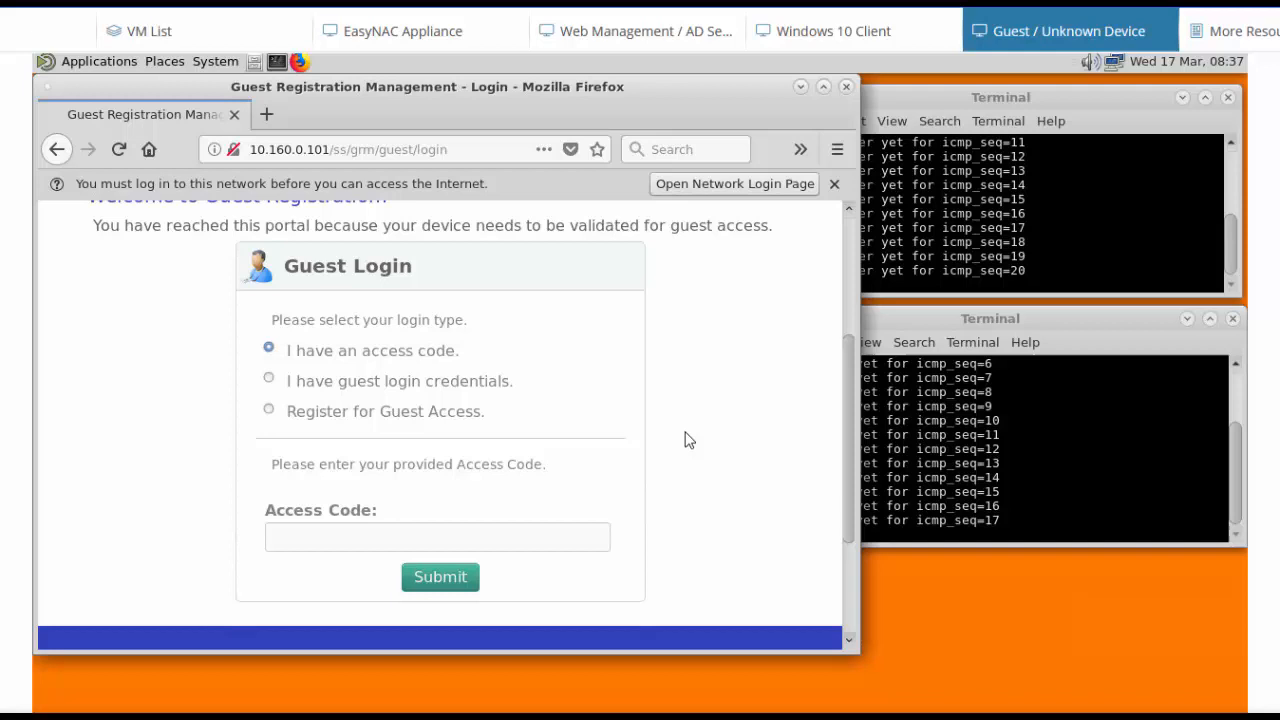
pyautogui.moveTo(280, 427)
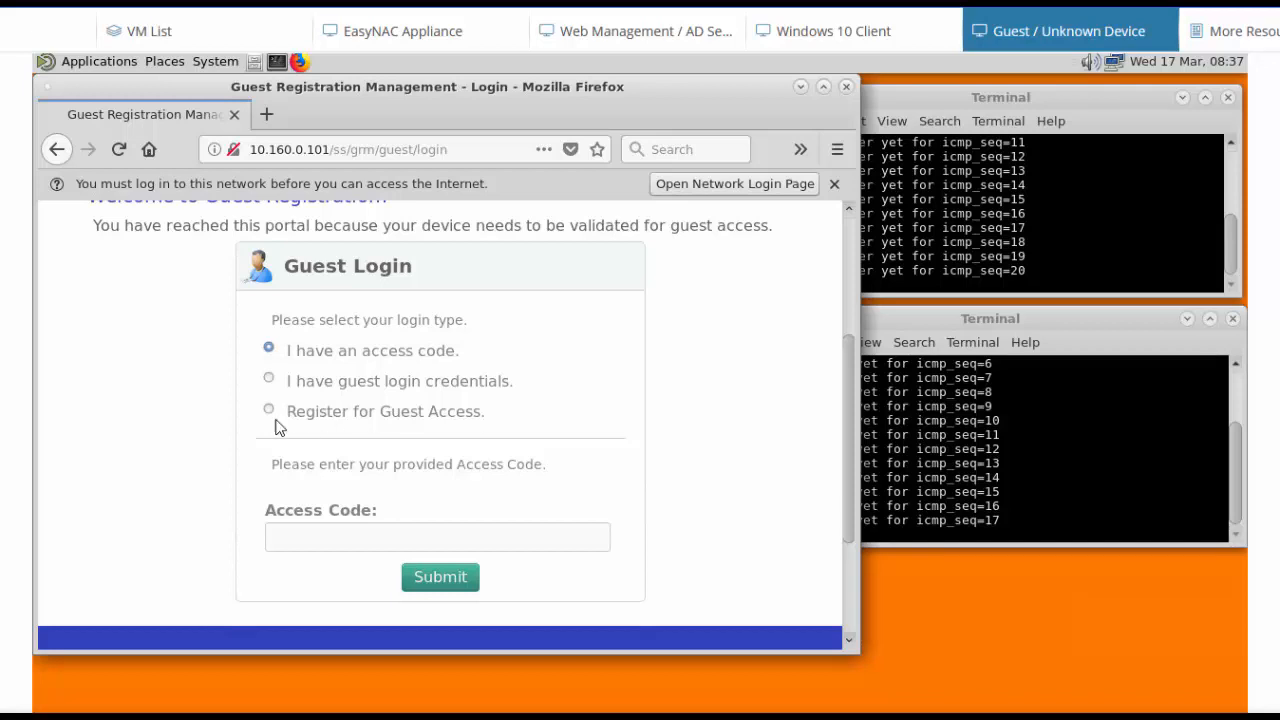
pyautogui.click(268, 410)
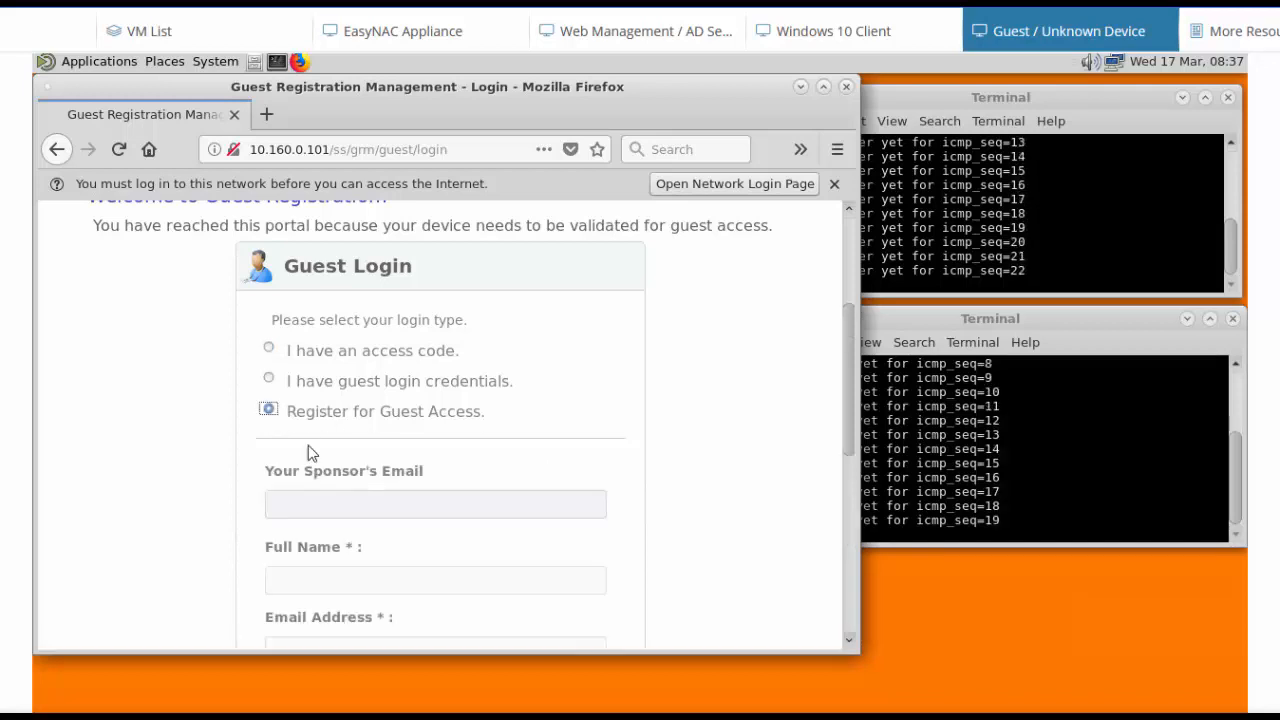
pyautogui.click(435, 503)
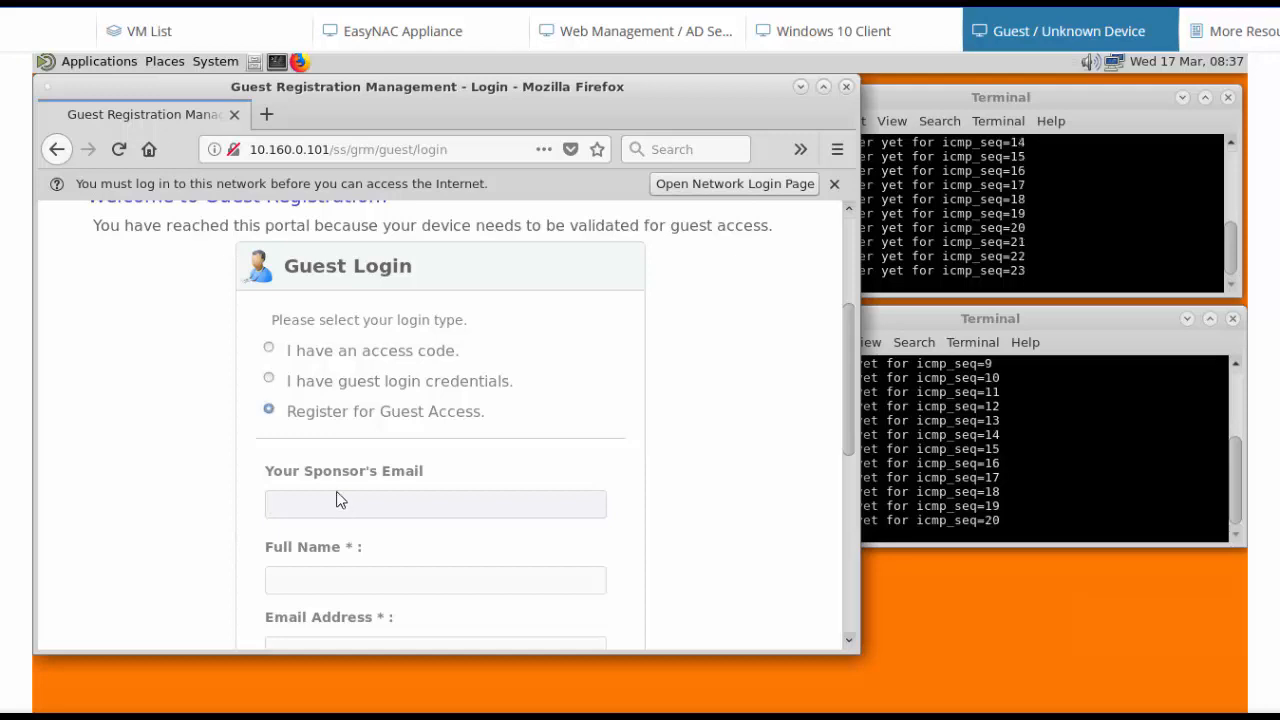
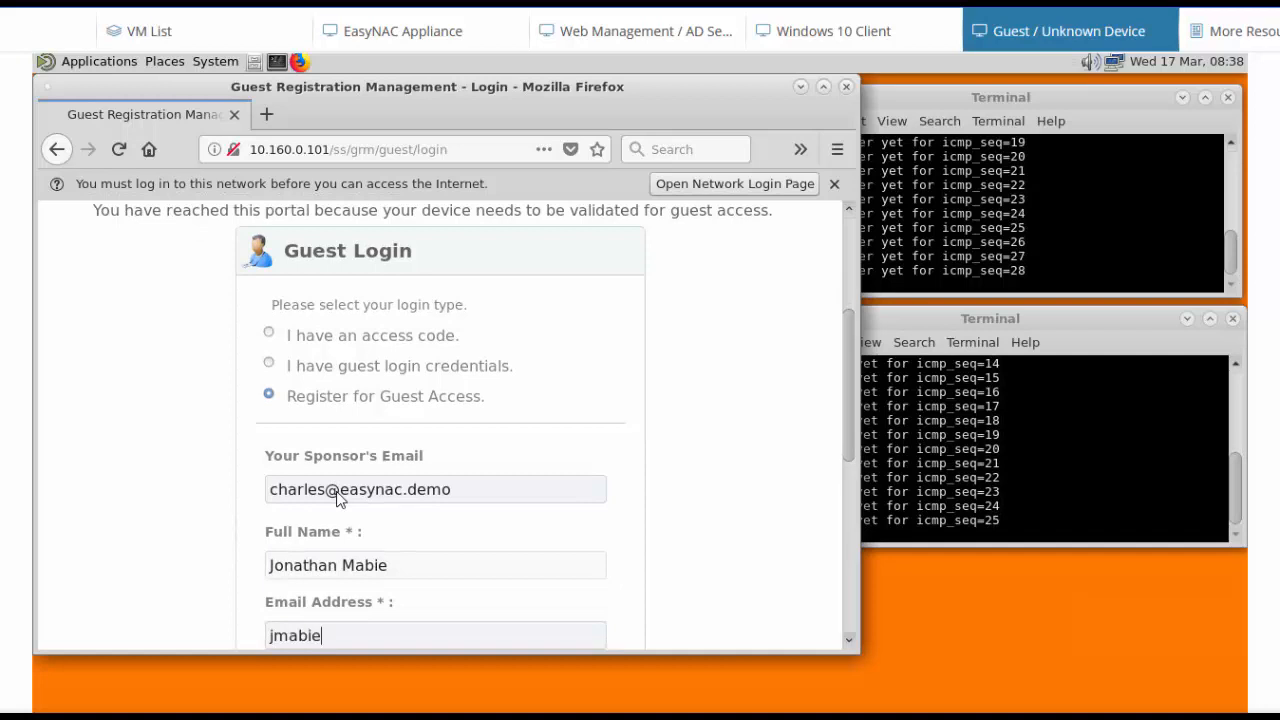
pyautogui.write('@infoexpress.com')
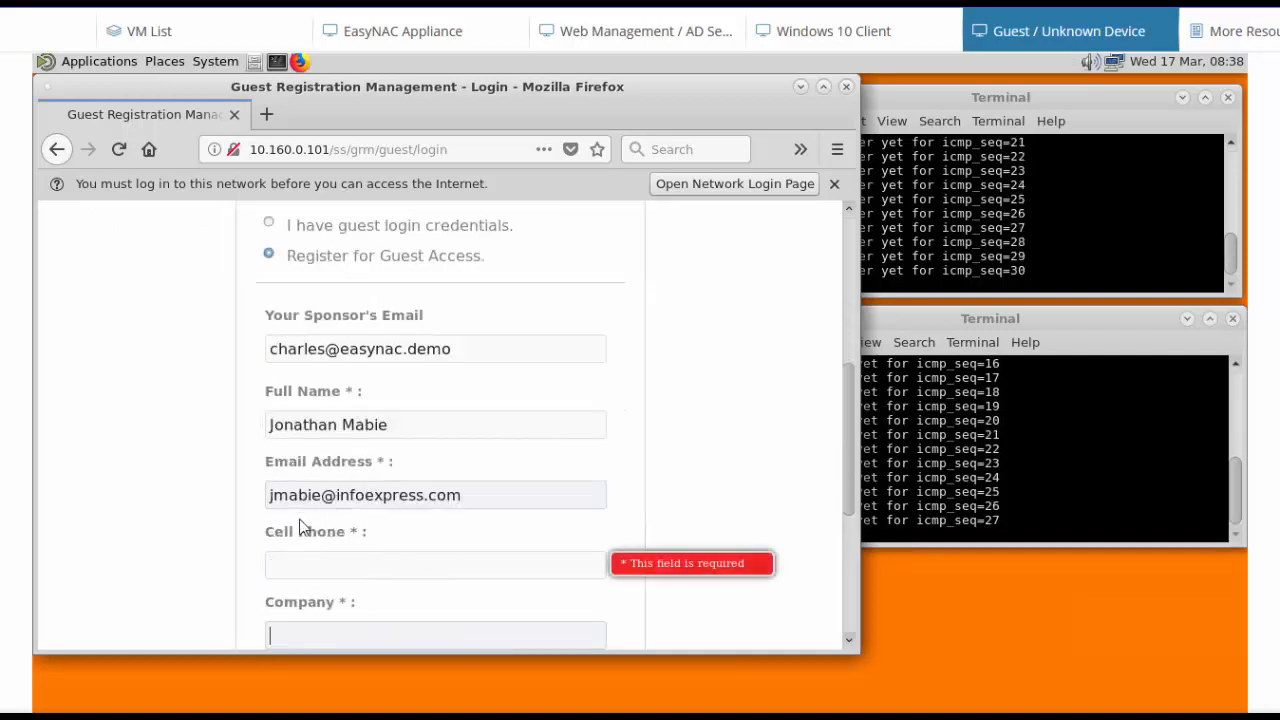
pyautogui.write('9')
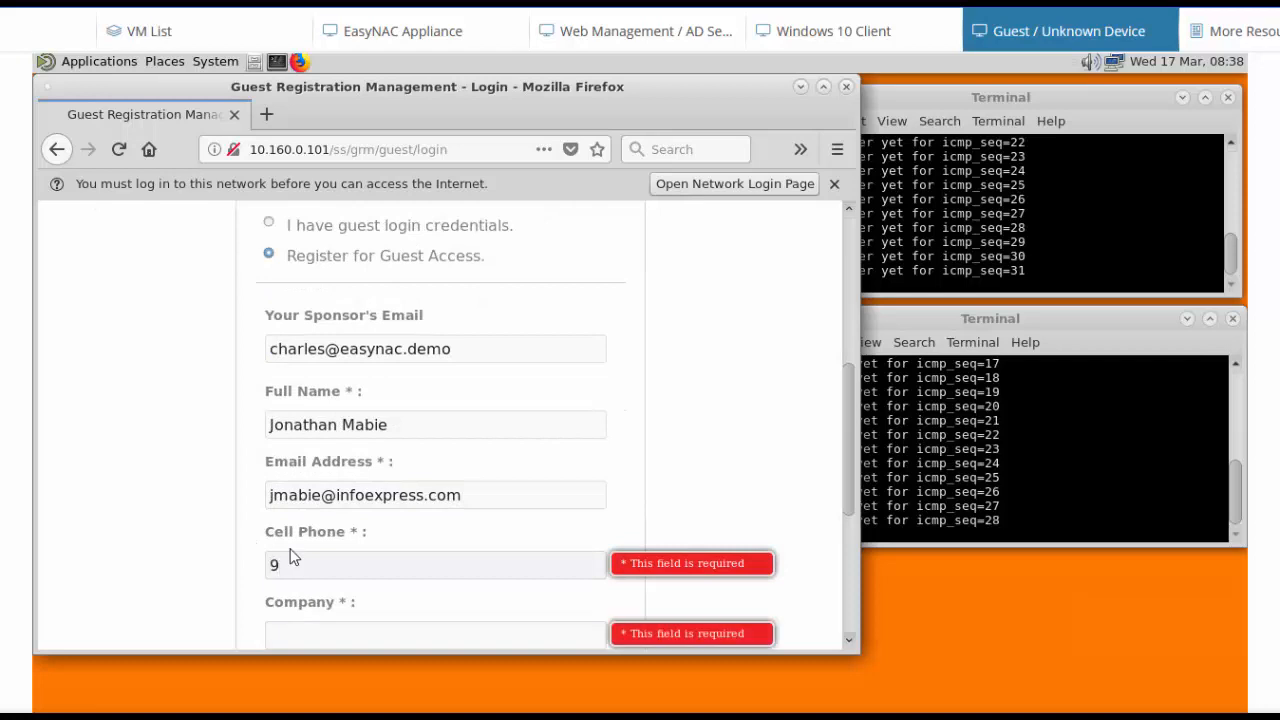
pyautogui.write('677179')
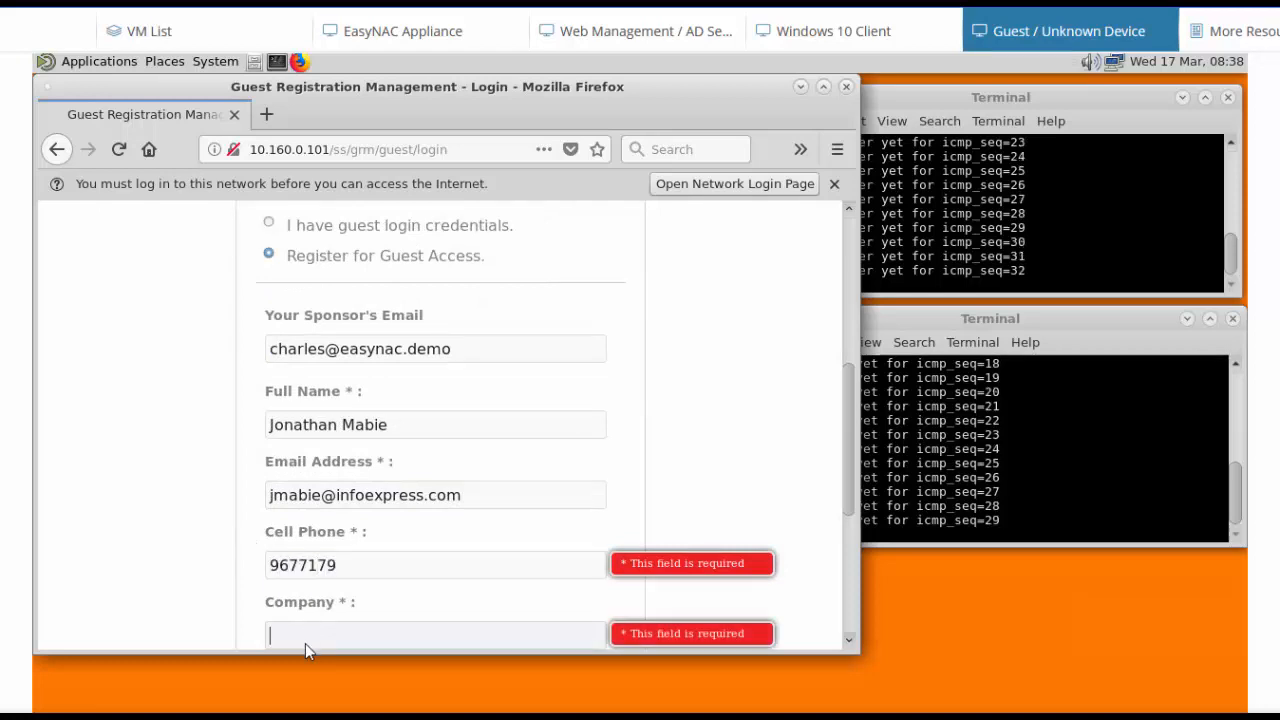
pyautogui.write('InfoExpress')
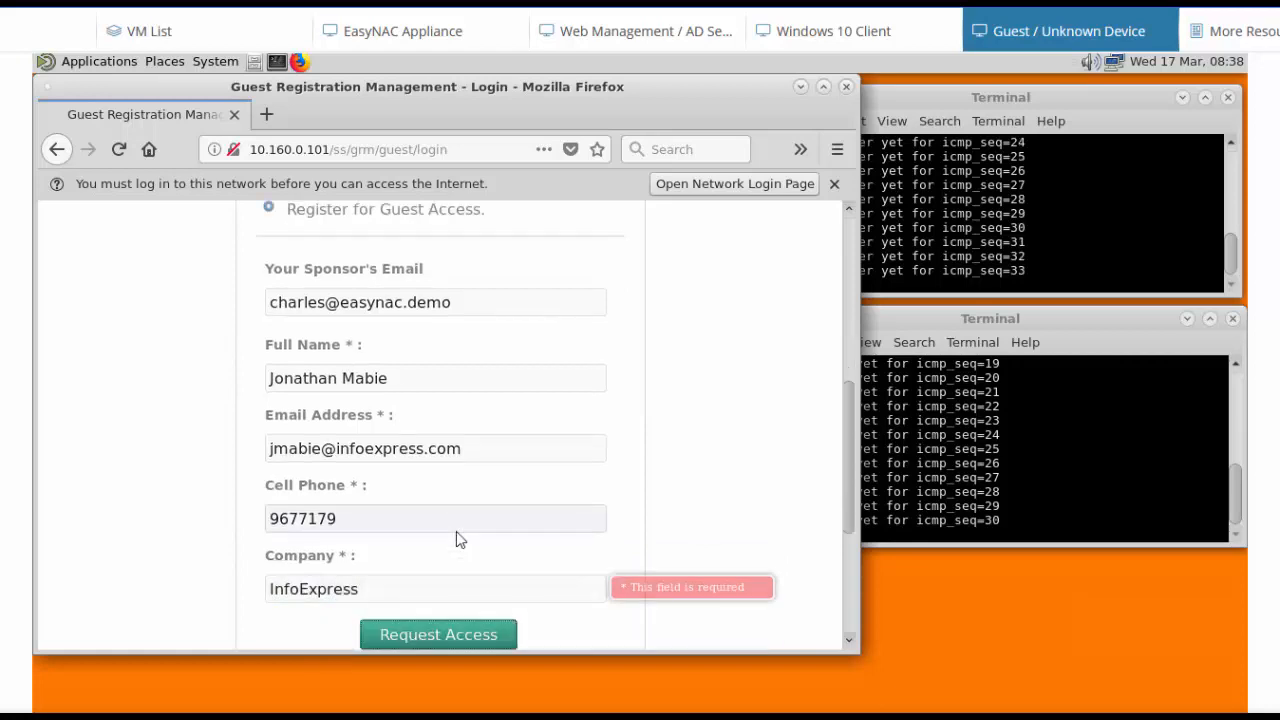
pyautogui.click(438, 634)
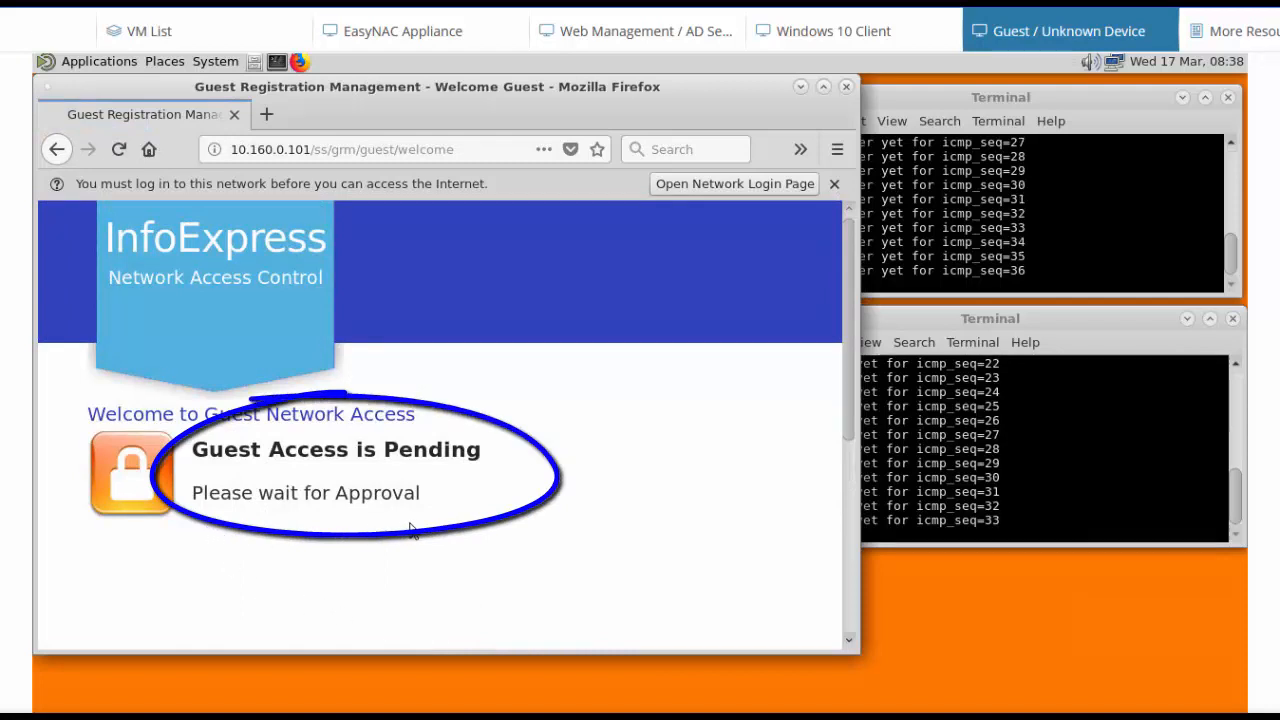
pyautogui.moveTo(680, 258)
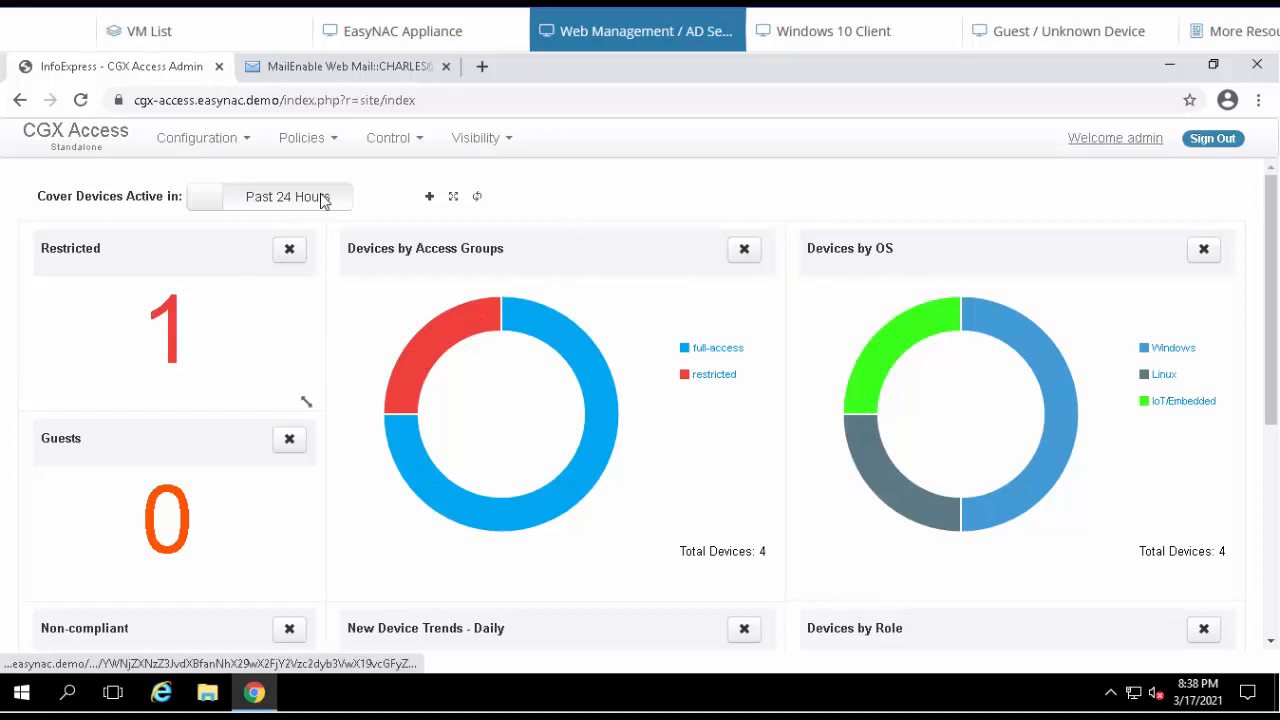
# Switch to the MailEnable Web Mail tab showing the sponsor's inbox.
pyautogui.click(350, 66)
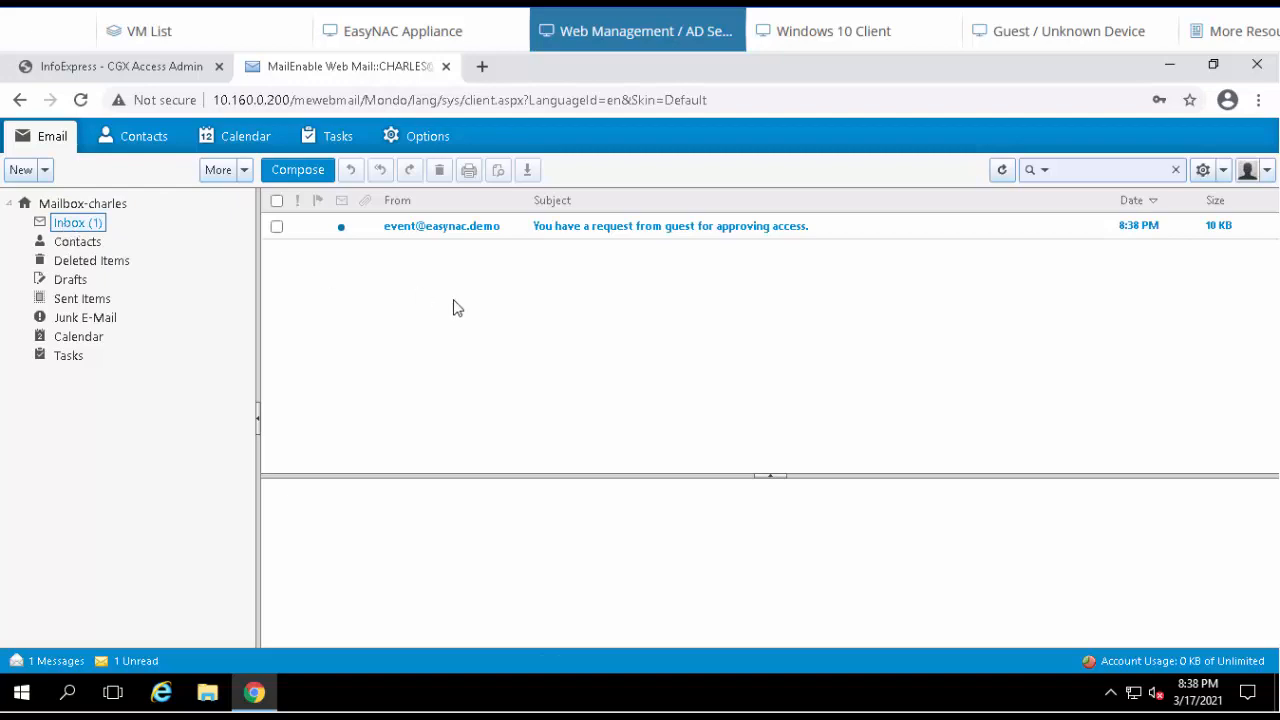
pyautogui.moveTo(660, 225)
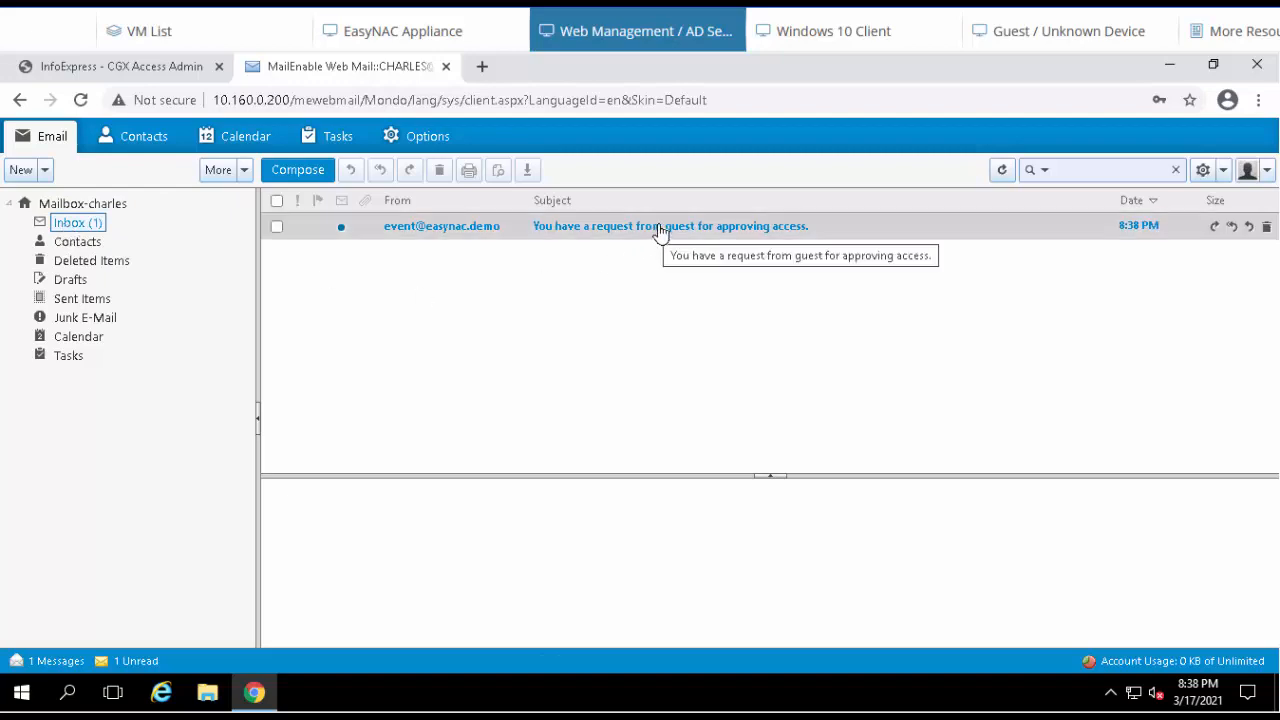
# Open the guest access request email and grant the device access.
pyautogui.click(670, 225)
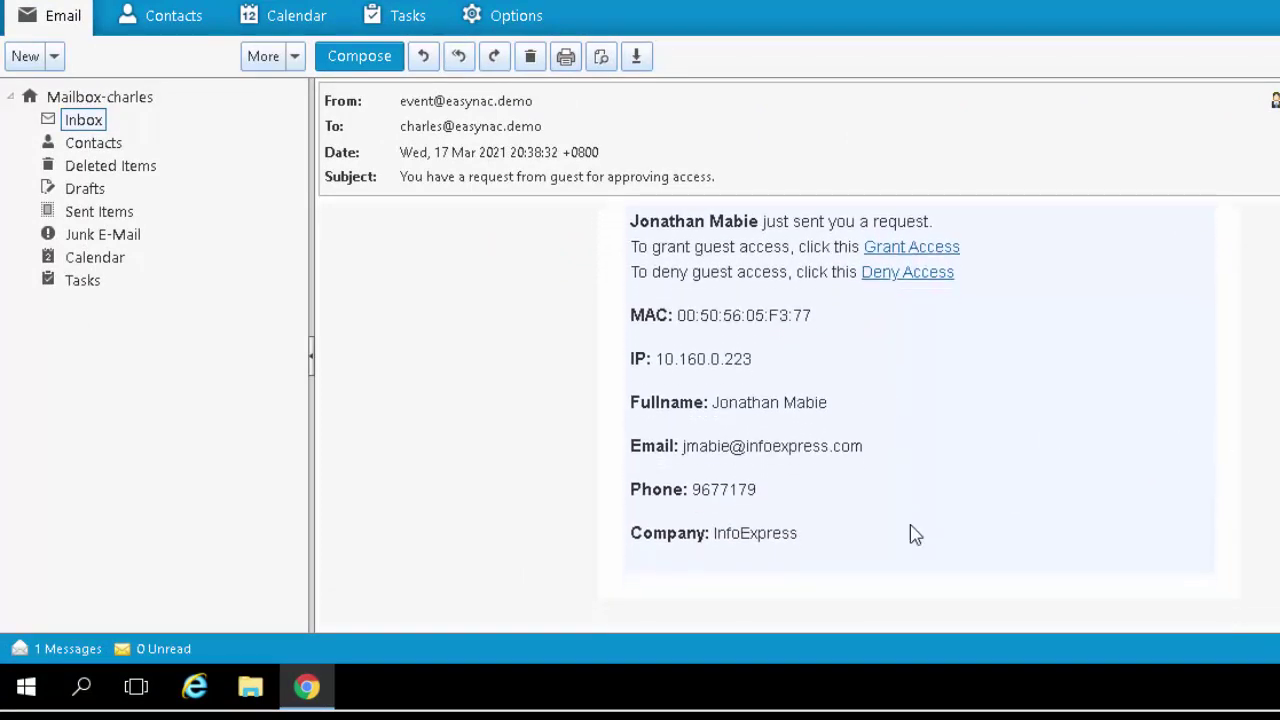
pyautogui.moveTo(935, 290)
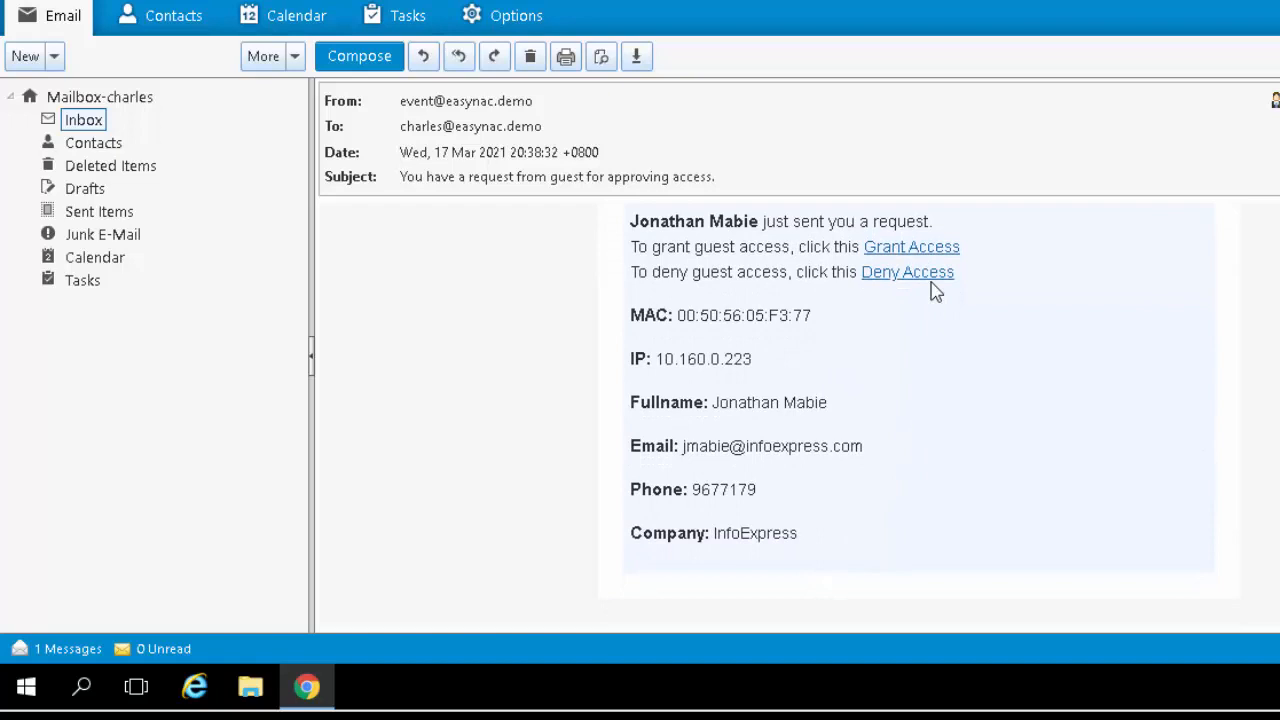
pyautogui.moveTo(911, 246)
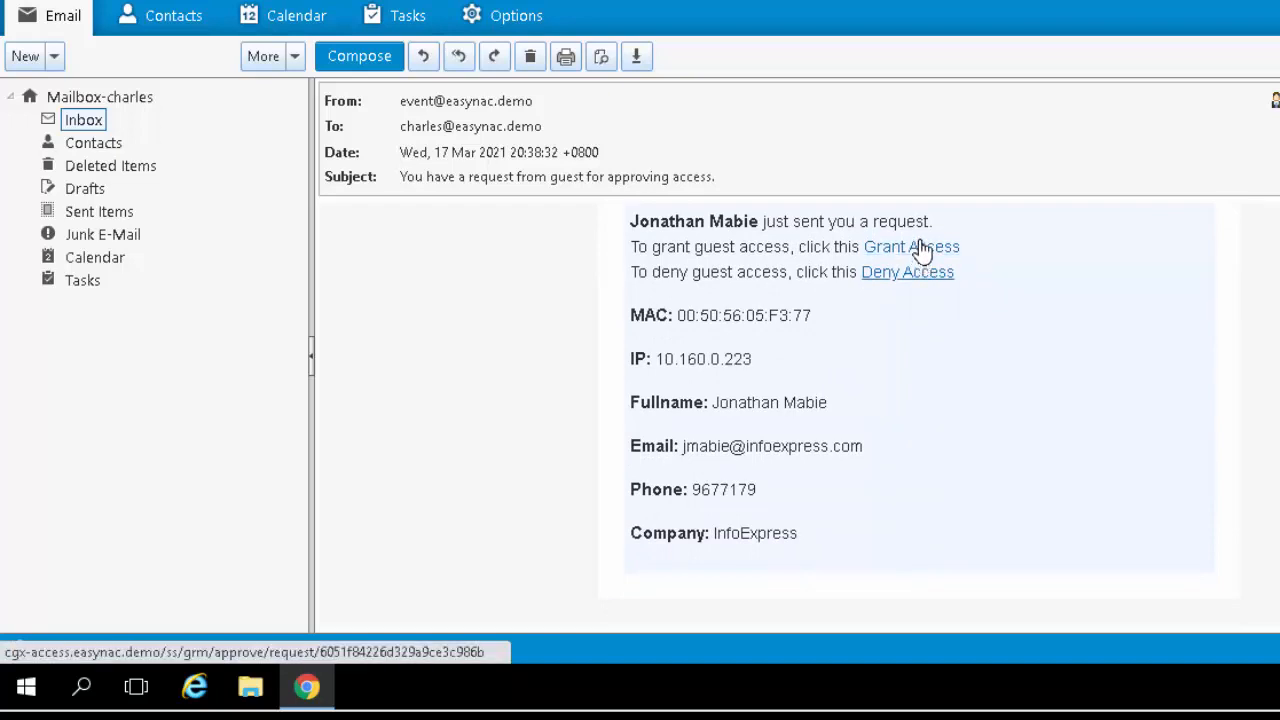
pyautogui.click(911, 247)
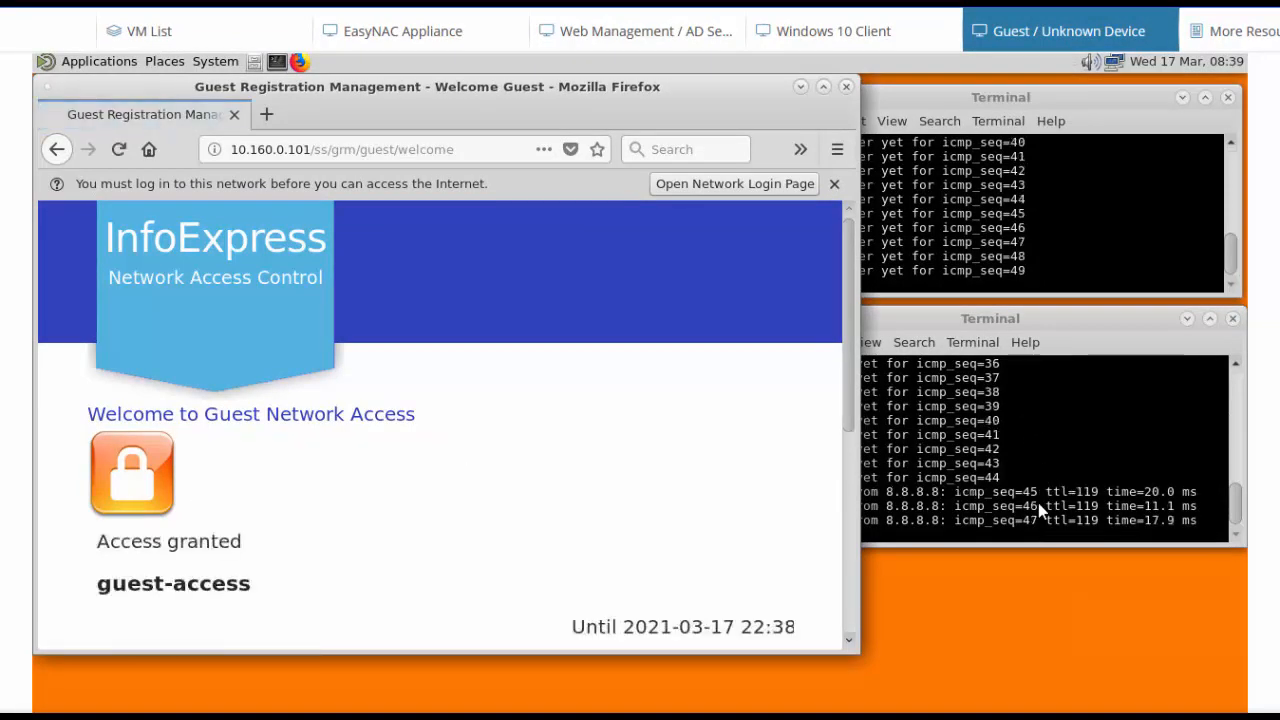
pyautogui.moveTo(1030, 263)
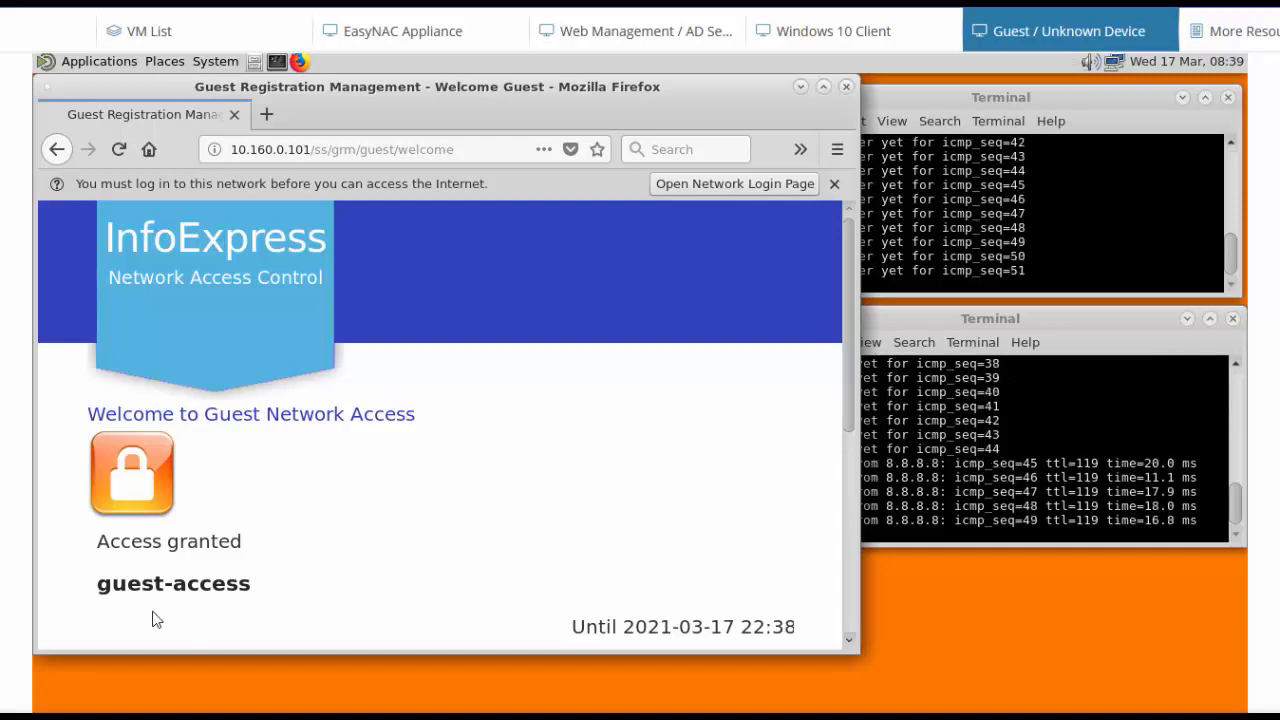
pyautogui.moveTo(680, 648)
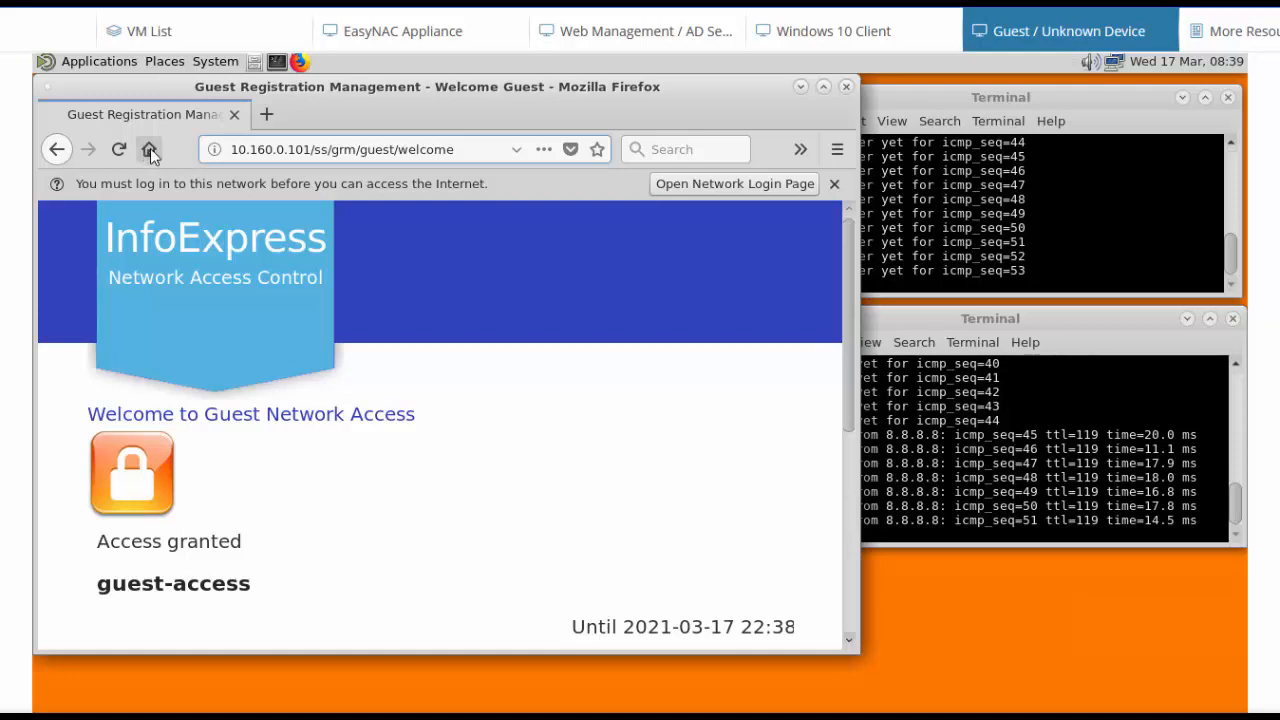
# Load the easynac.com home page in Firefox to confirm internet access.
pyautogui.click(118, 149)
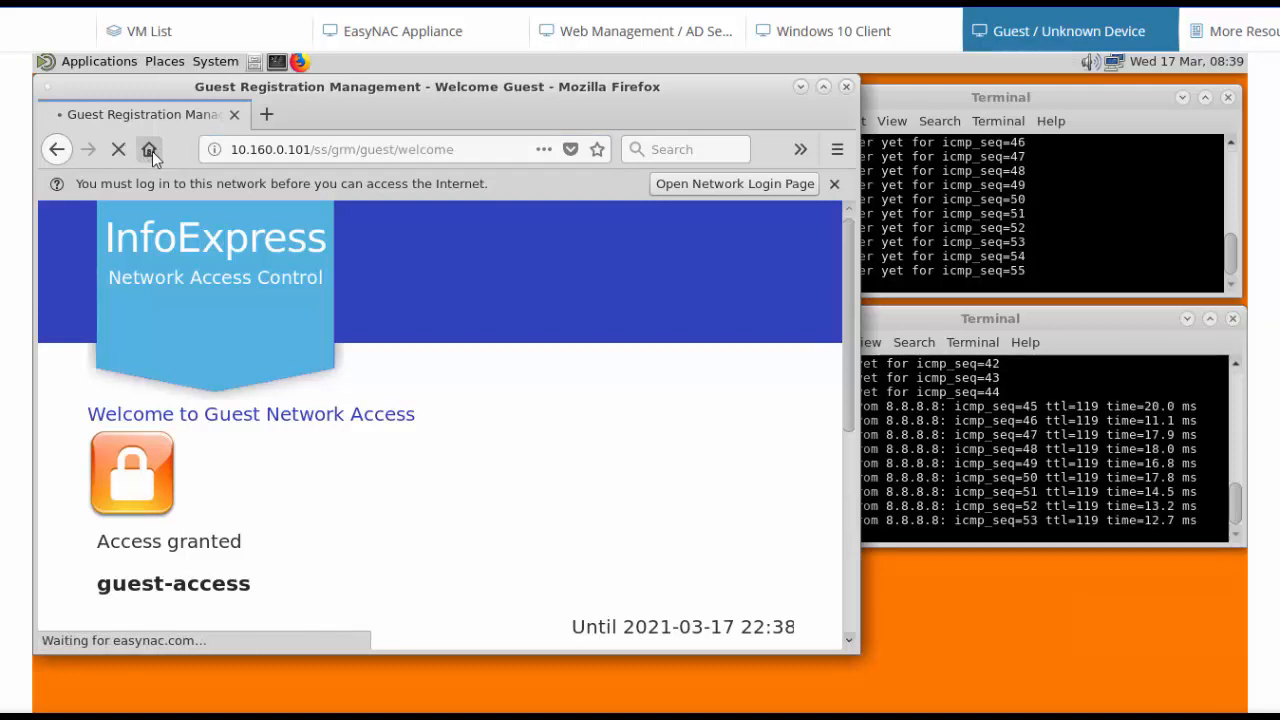
pyautogui.click(149, 149)
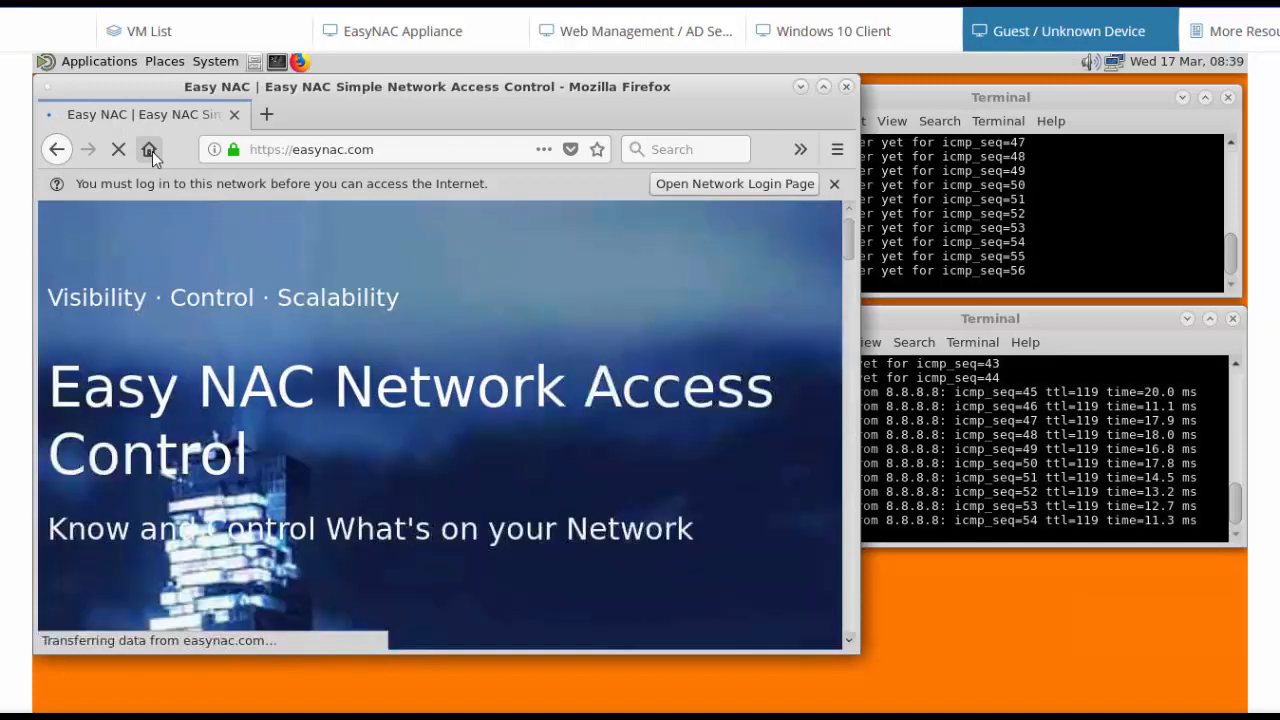
pyautogui.click(149, 149)
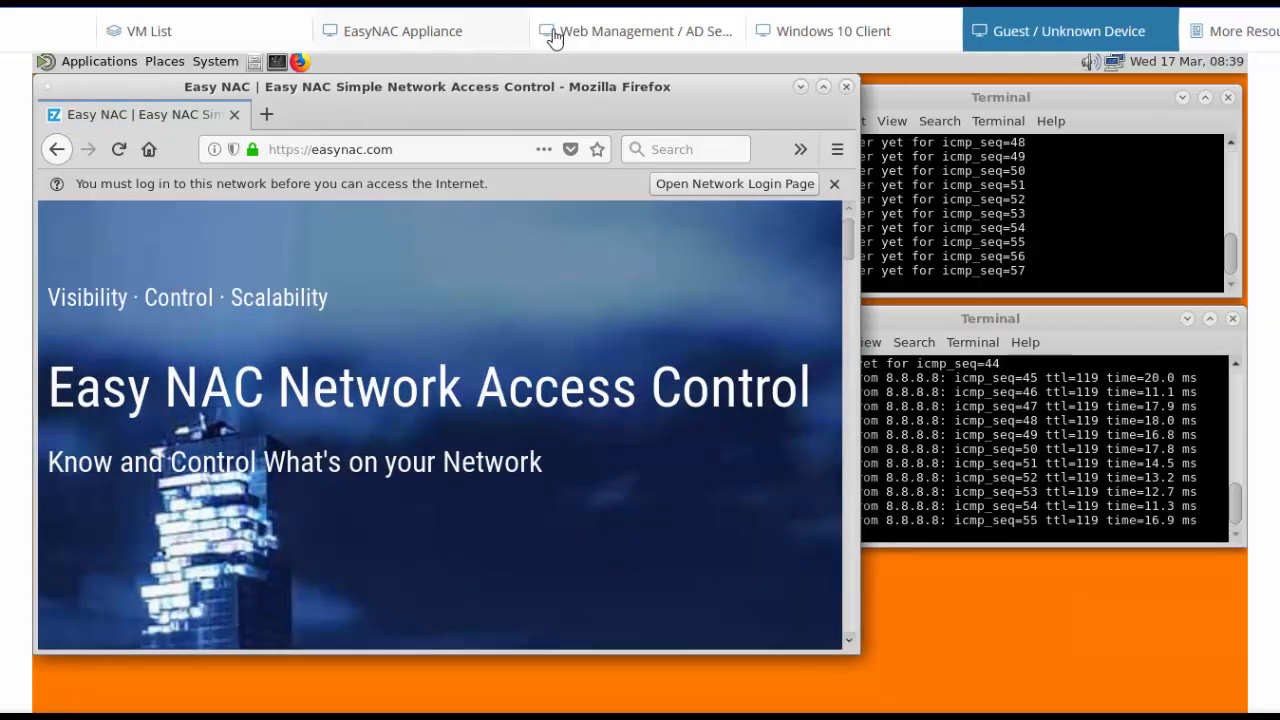
# On the management workstation, refresh the guest-access device list to show the 10.160.0.223 Linux device.
pyautogui.click(637, 30)
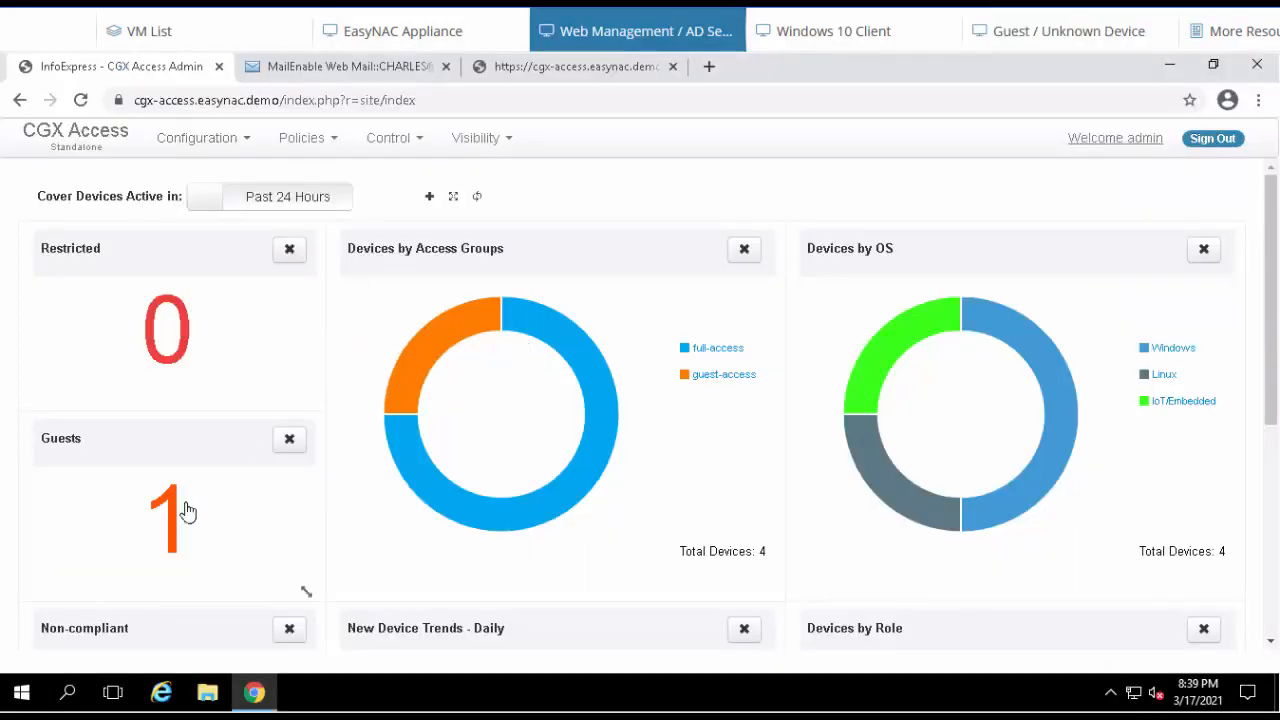
pyautogui.moveTo(440, 360)
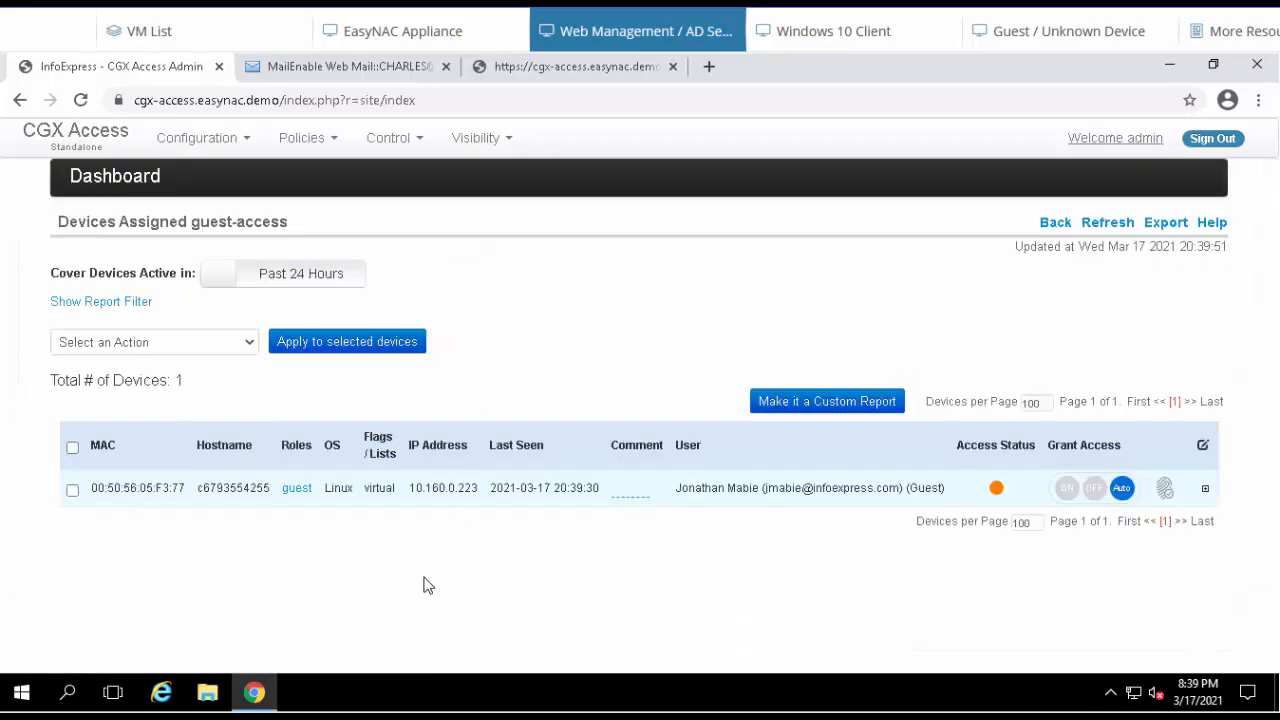
pyautogui.moveTo(795, 518)
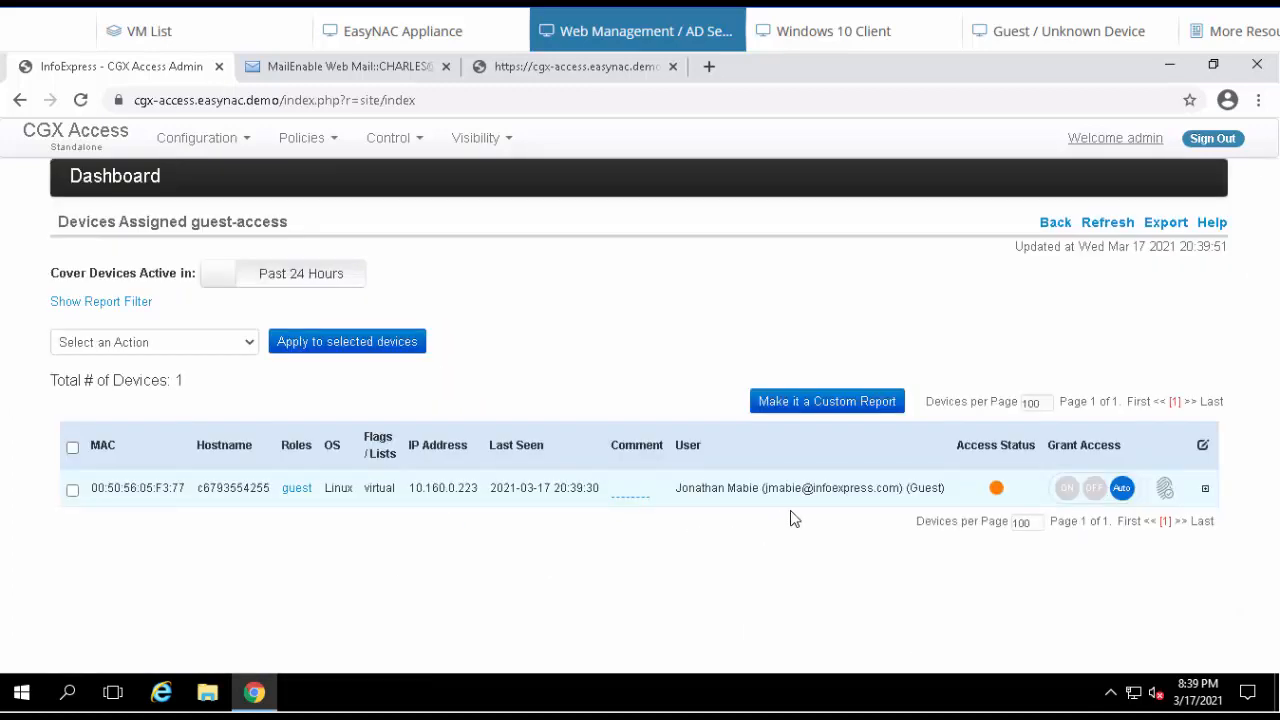
pyautogui.click(1107, 222)
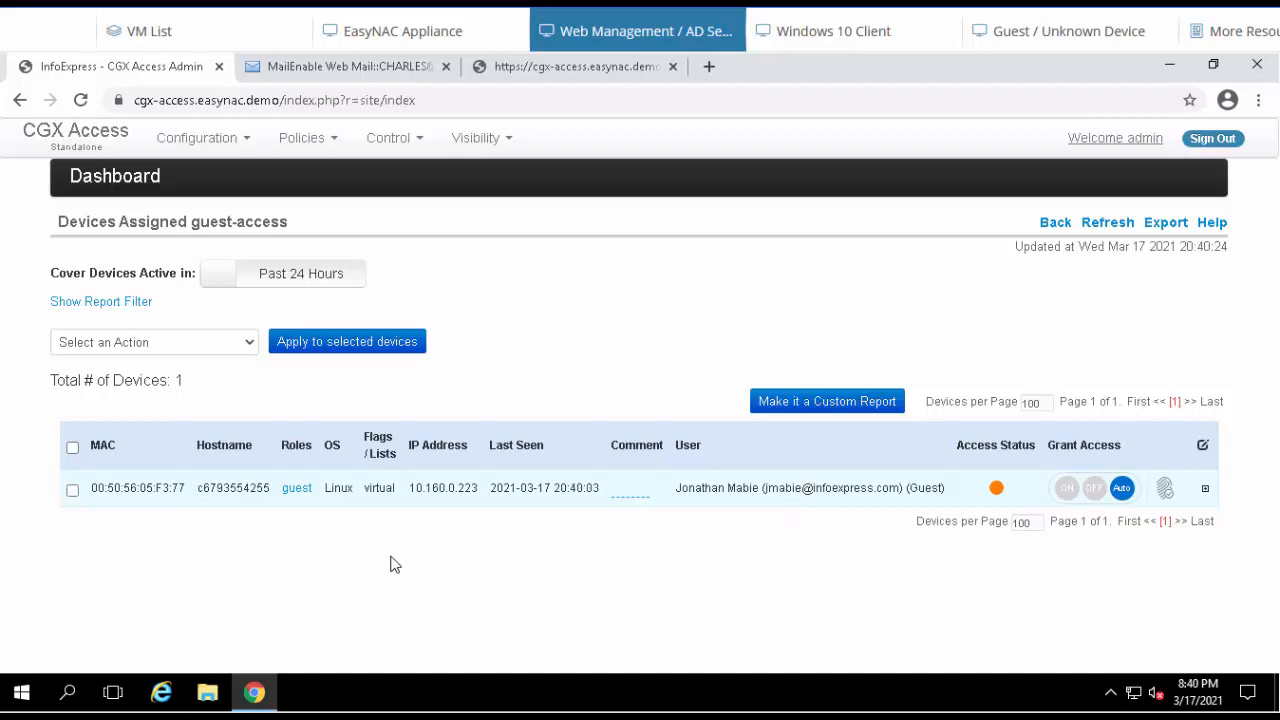
pyautogui.moveTo(309, 525)
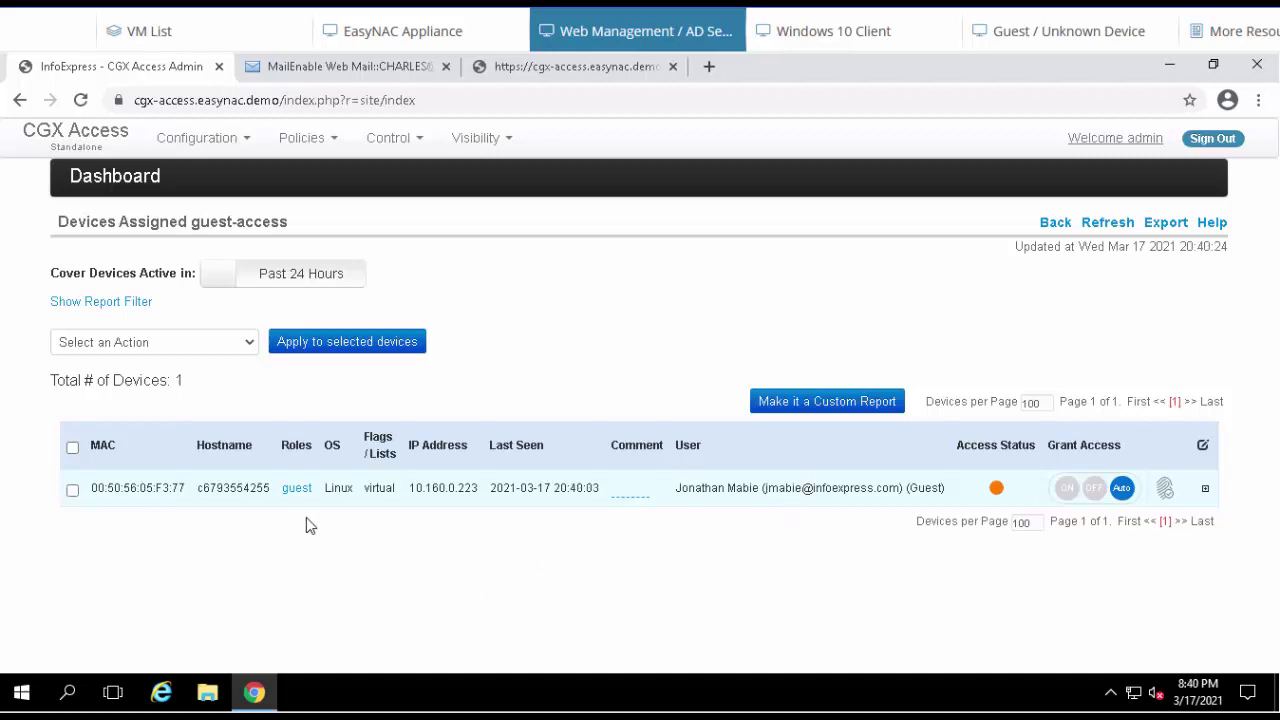